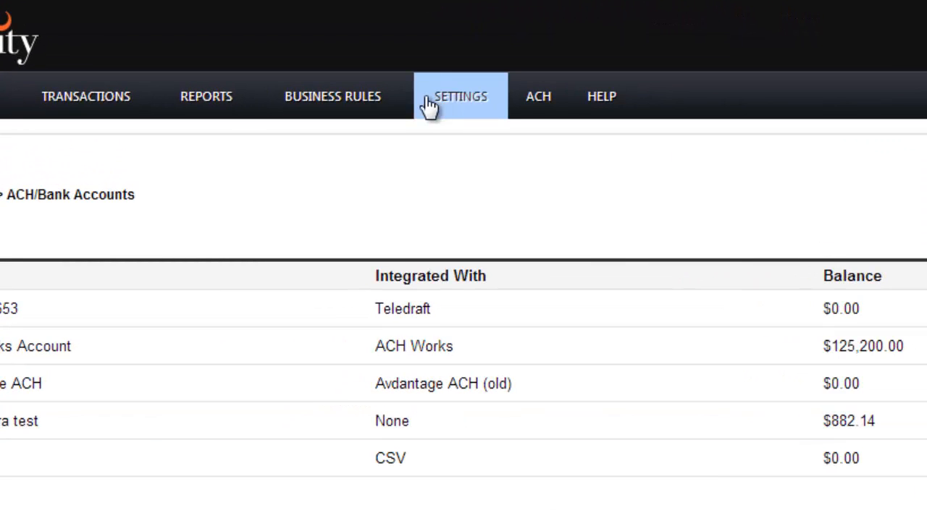
From Settings > ACH/Bank Accounts, start a new account and review the integration options
left_click(461, 96)
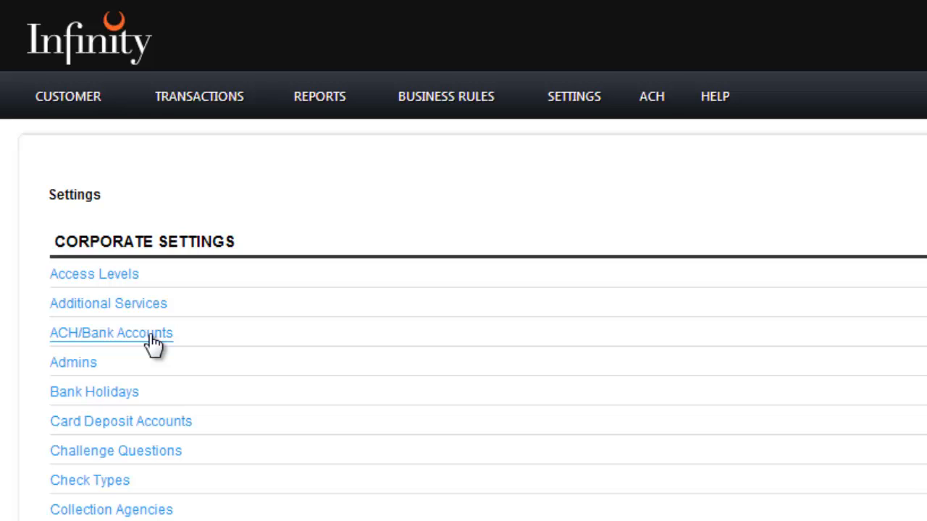
left_click(111, 333)
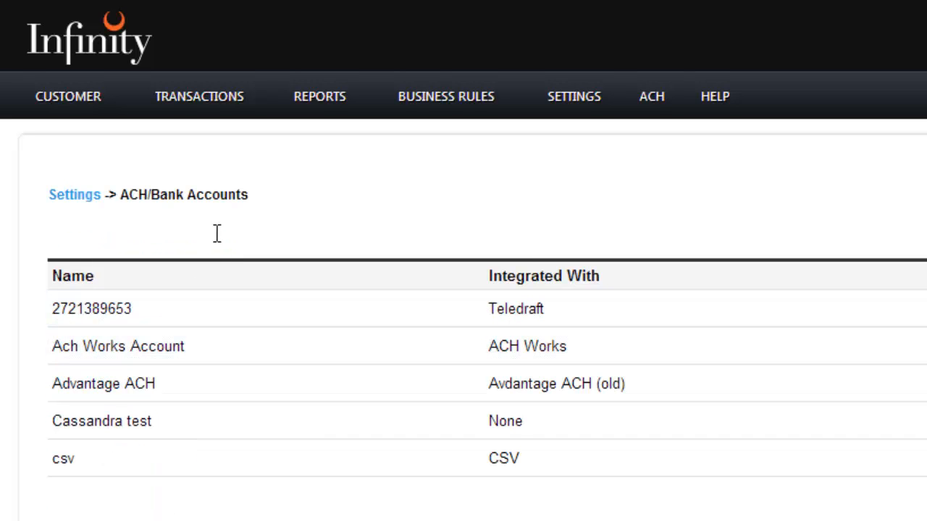
mouse_move(91, 271)
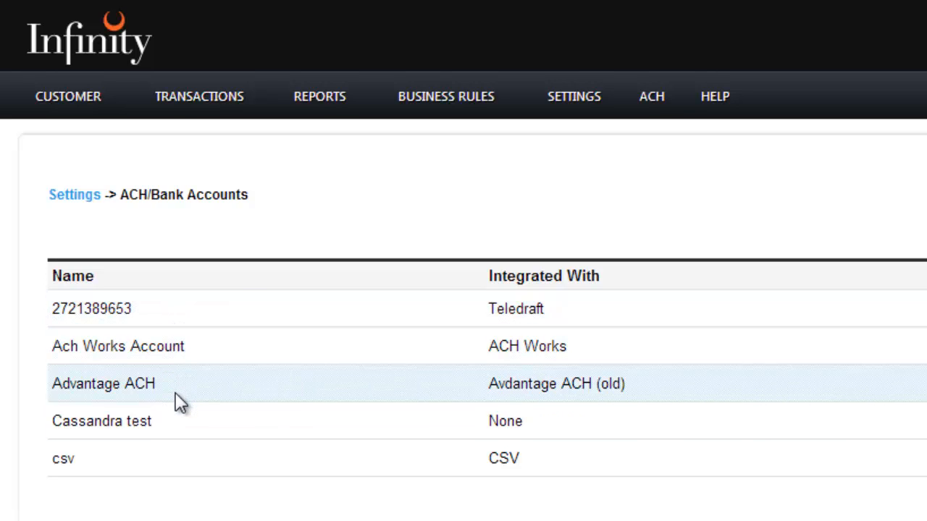
mouse_move(170, 431)
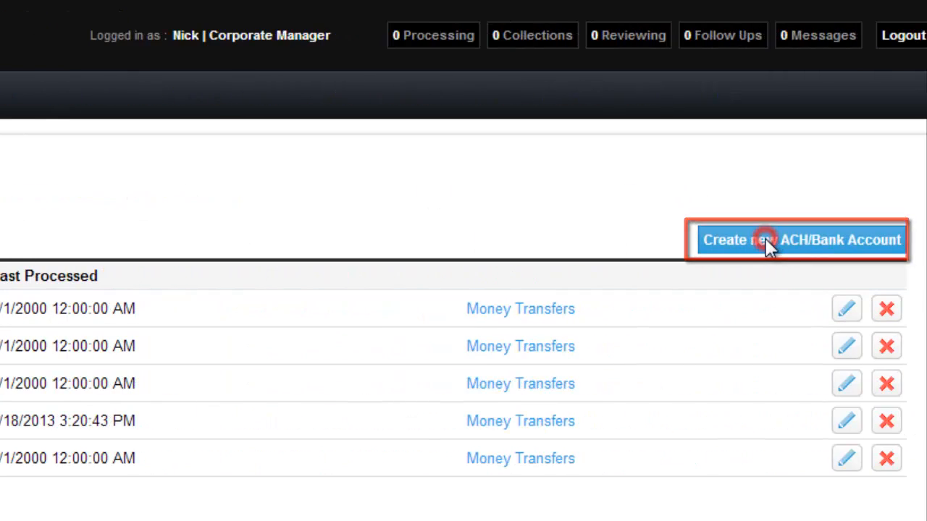
left_click(800, 240)
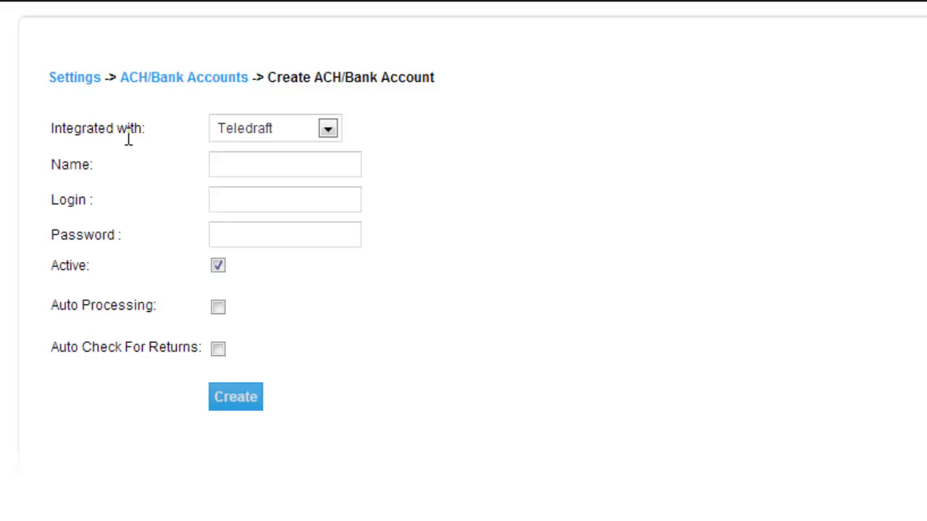
mouse_move(242, 163)
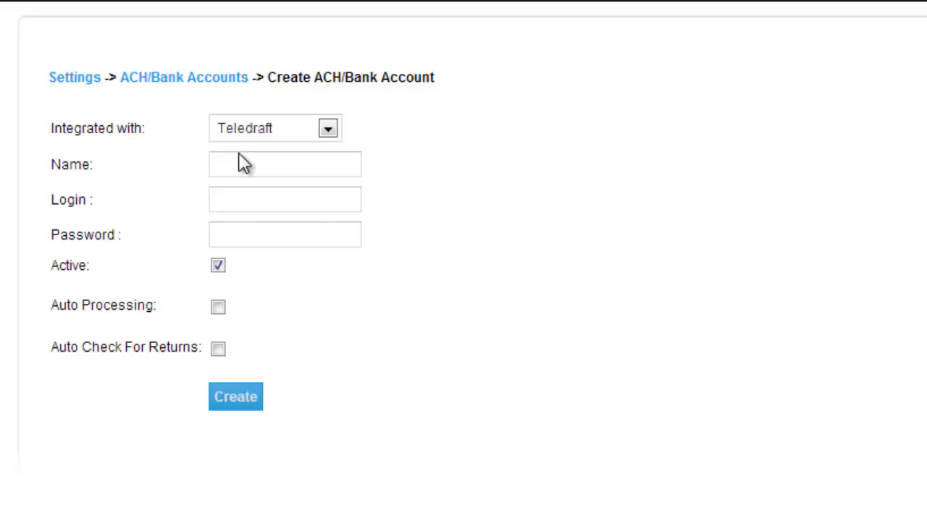
left_click(328, 128)
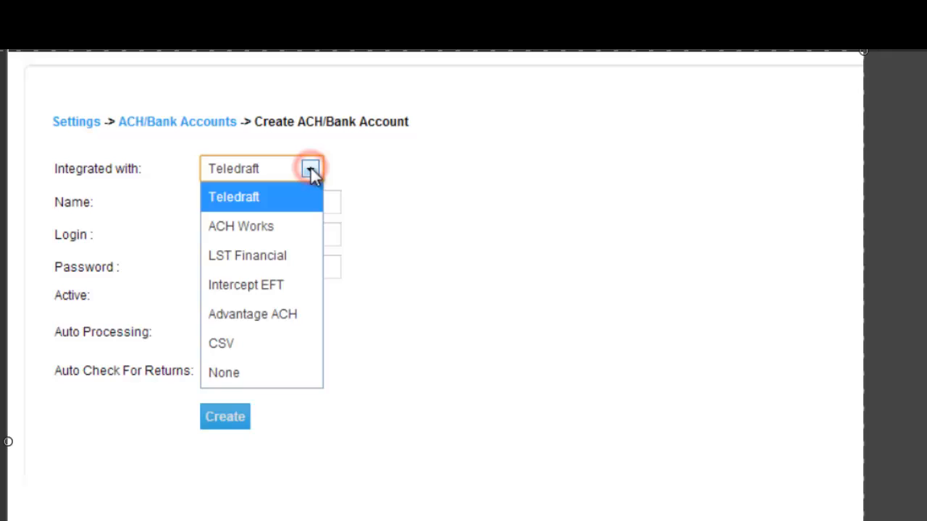
mouse_move(205, 281)
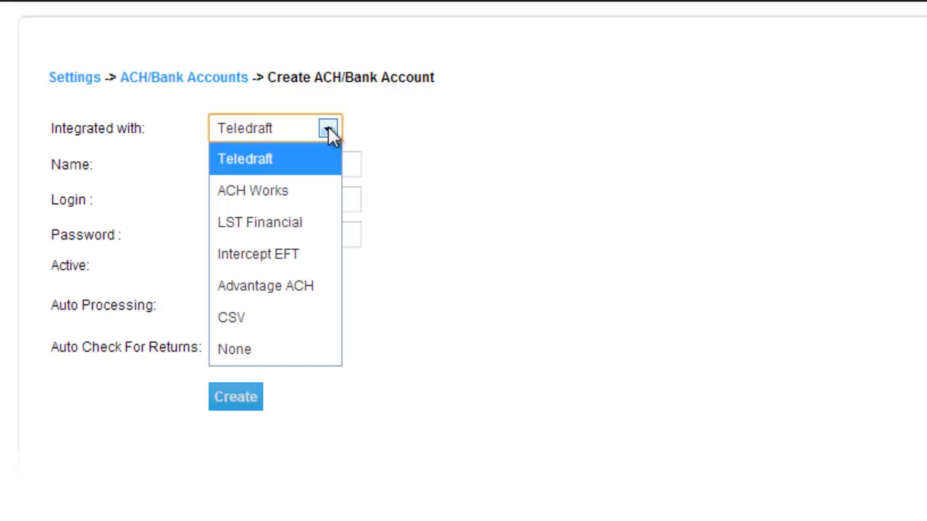
left_click(245, 158)
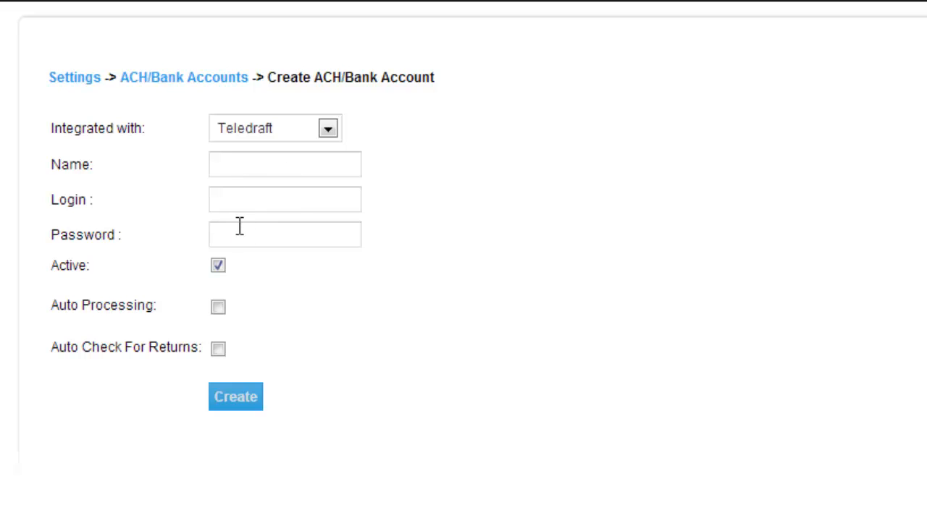
mouse_move(398, 171)
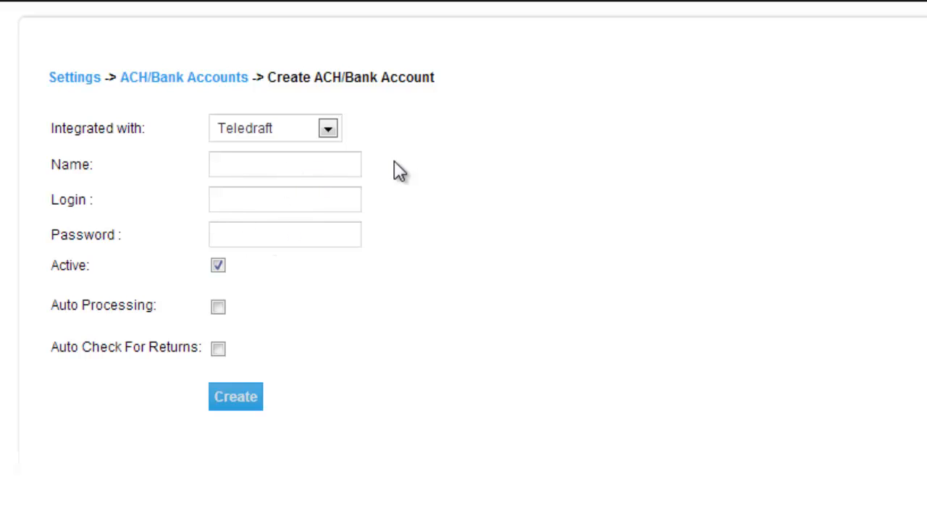
left_click(328, 128)
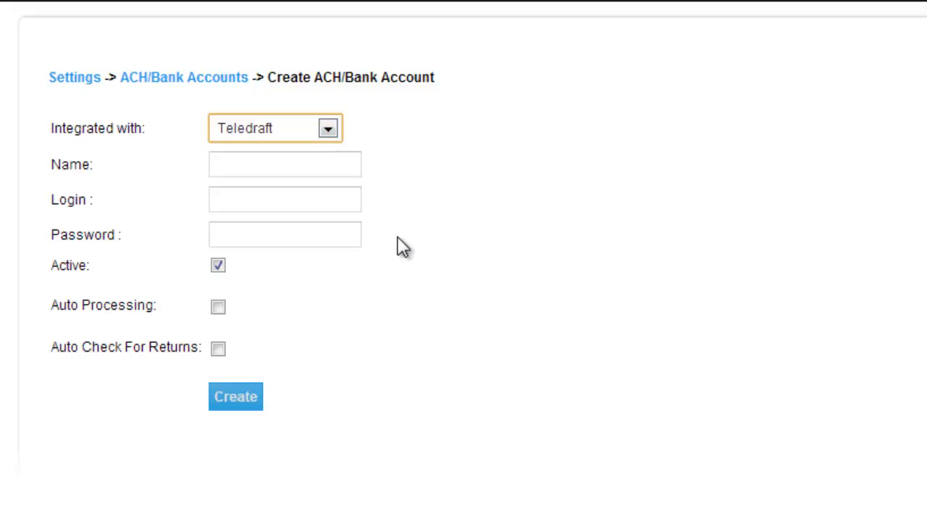
mouse_move(358, 313)
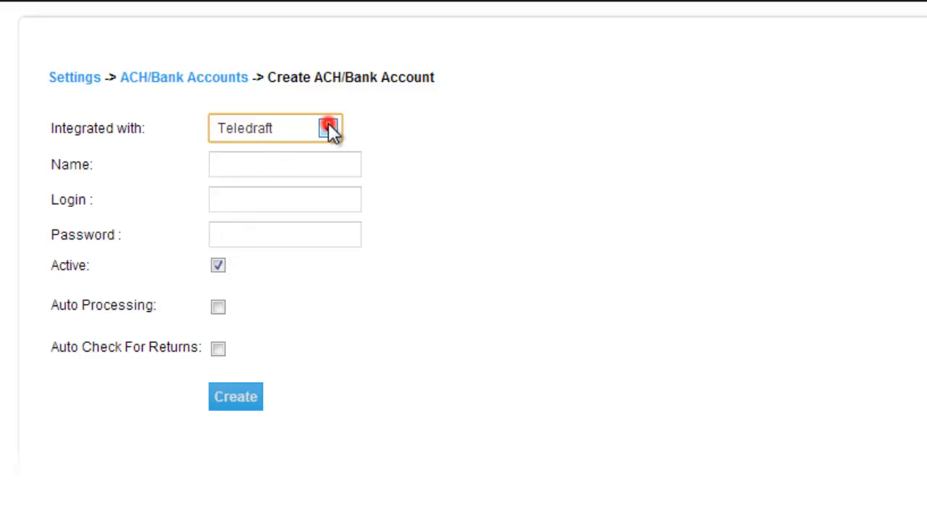
Set the integration to ACH Works to reveal Location ID, Company and Key fields
left_click(330, 129)
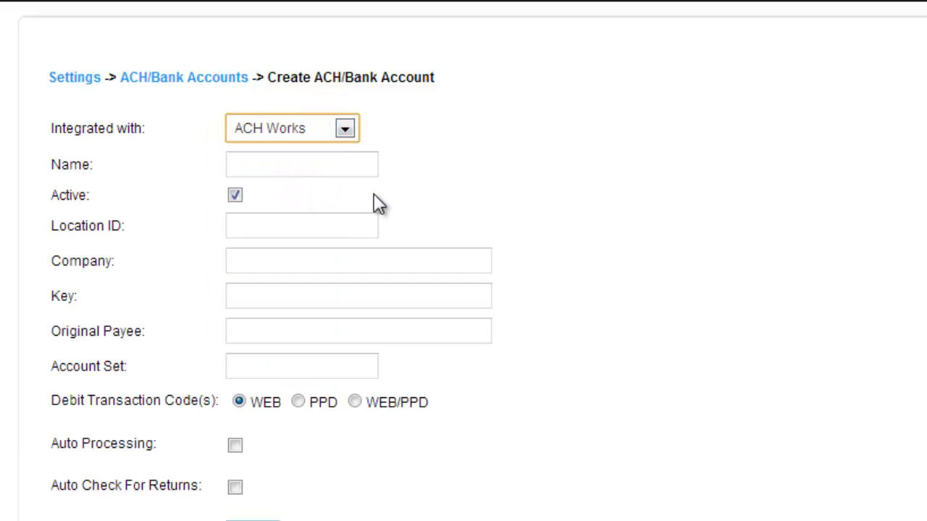
mouse_move(391, 234)
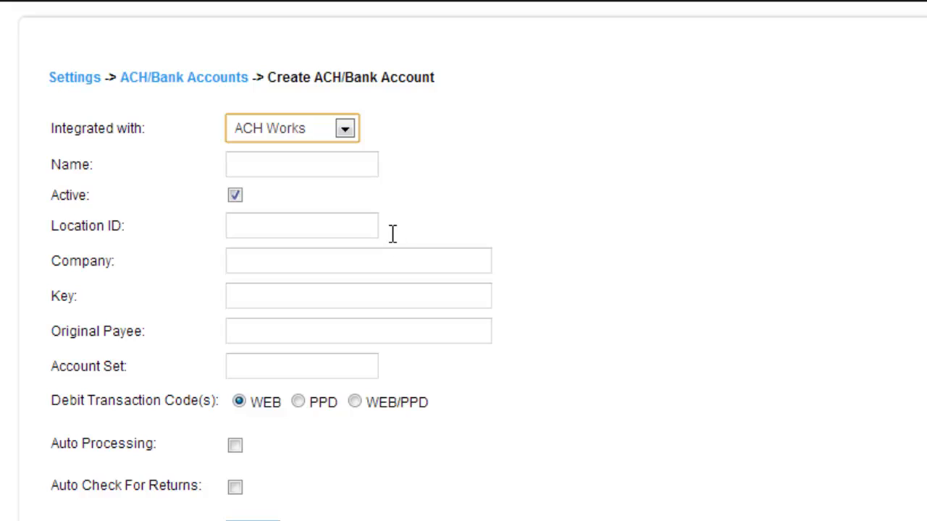
mouse_move(268, 173)
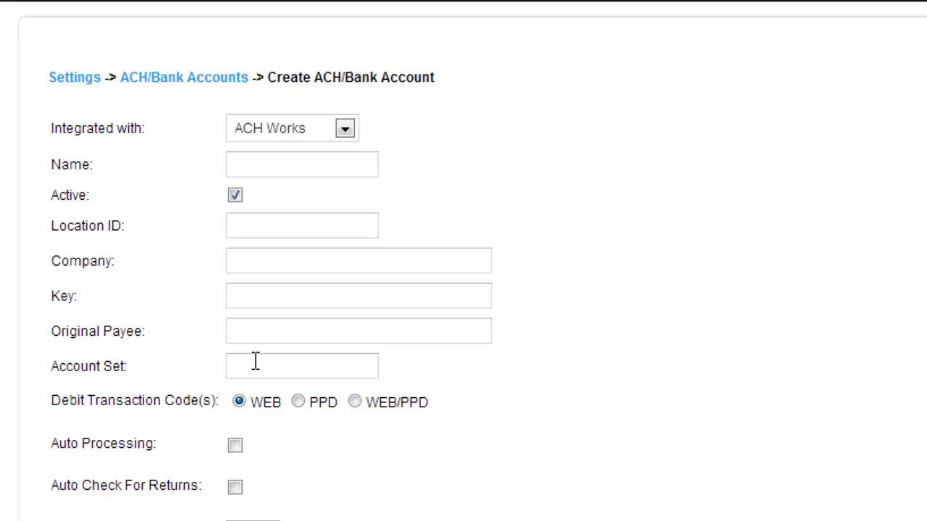
mouse_move(123, 418)
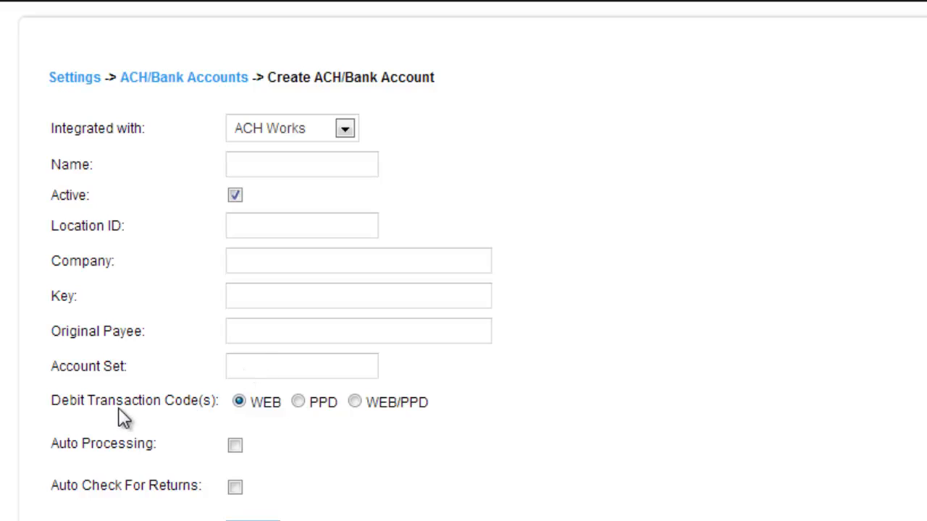
mouse_move(239, 426)
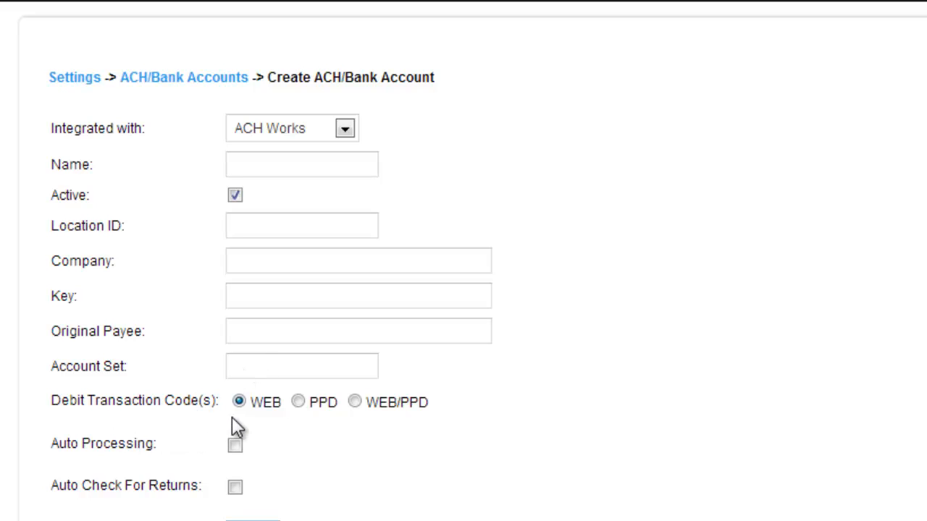
mouse_move(240, 420)
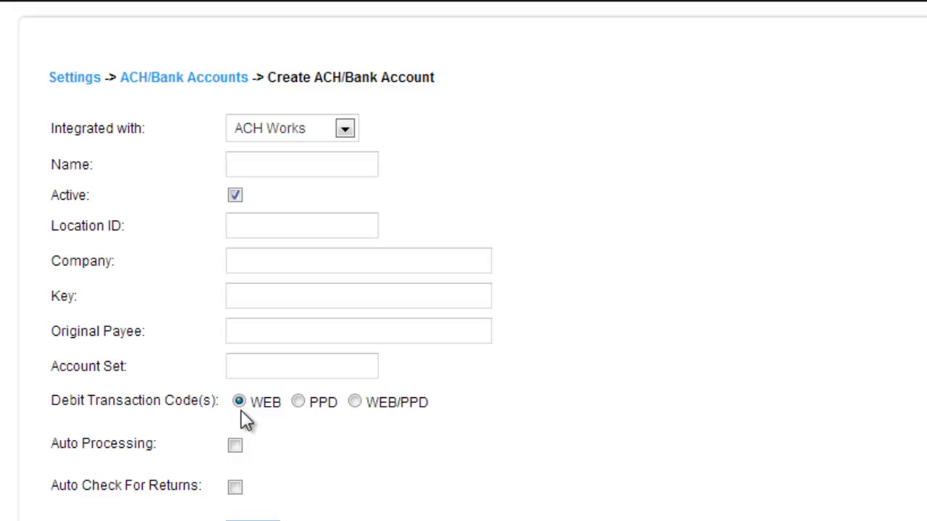
mouse_move(405, 412)
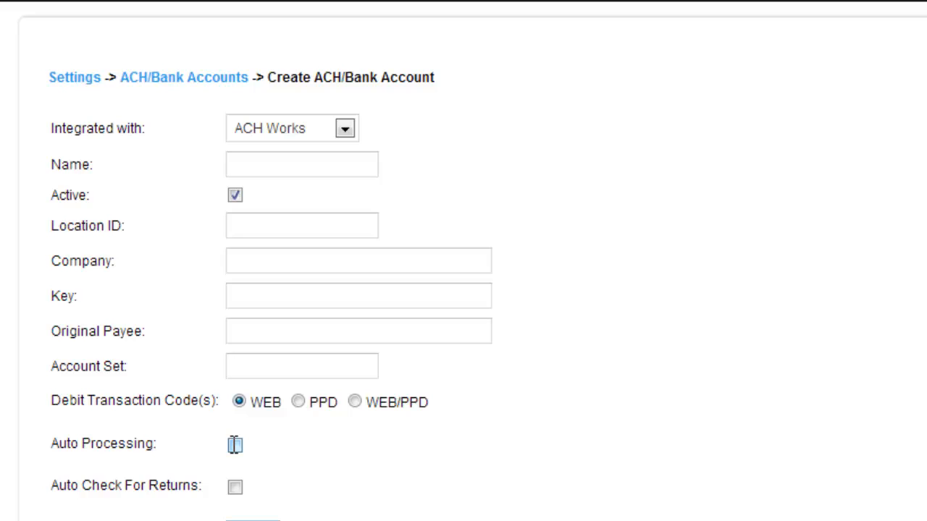
Enable Auto Processing and Auto Check For Returns on the ACH Works form
left_click(234, 443)
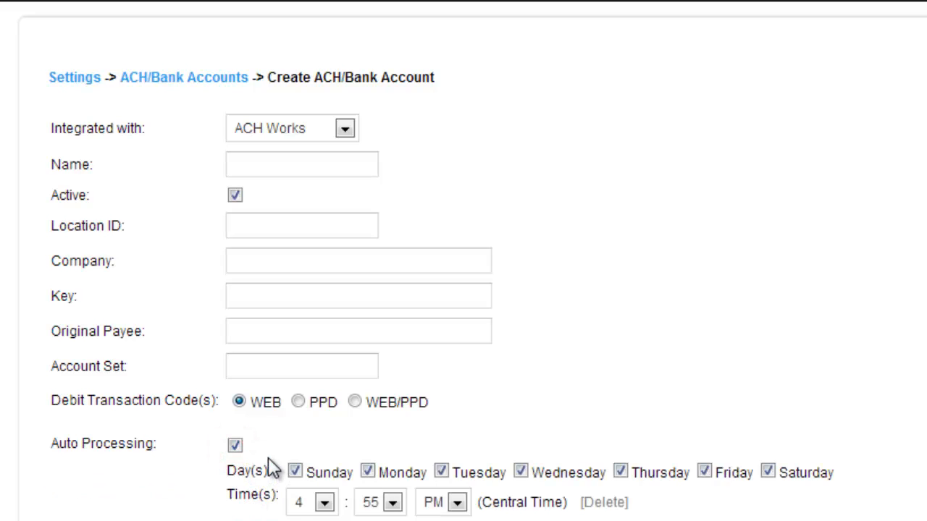
scroll("down", 3)
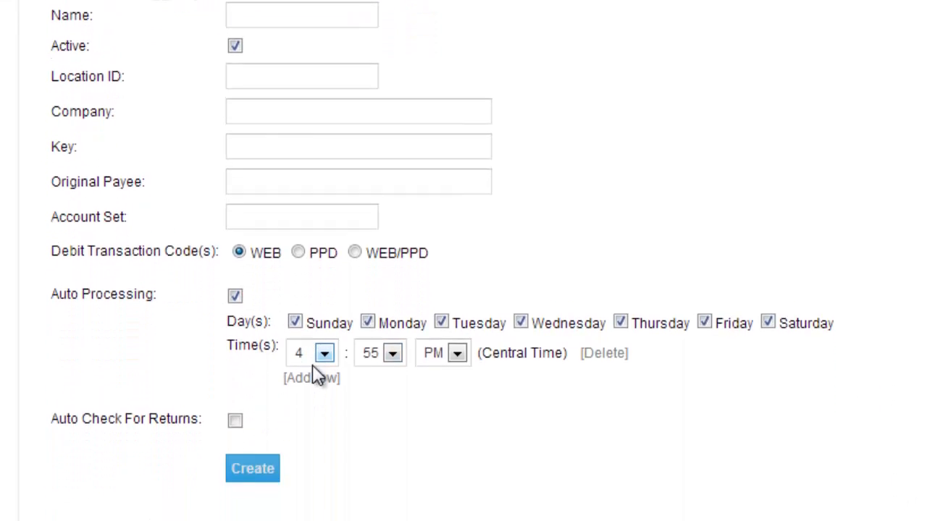
scroll("down", 3)
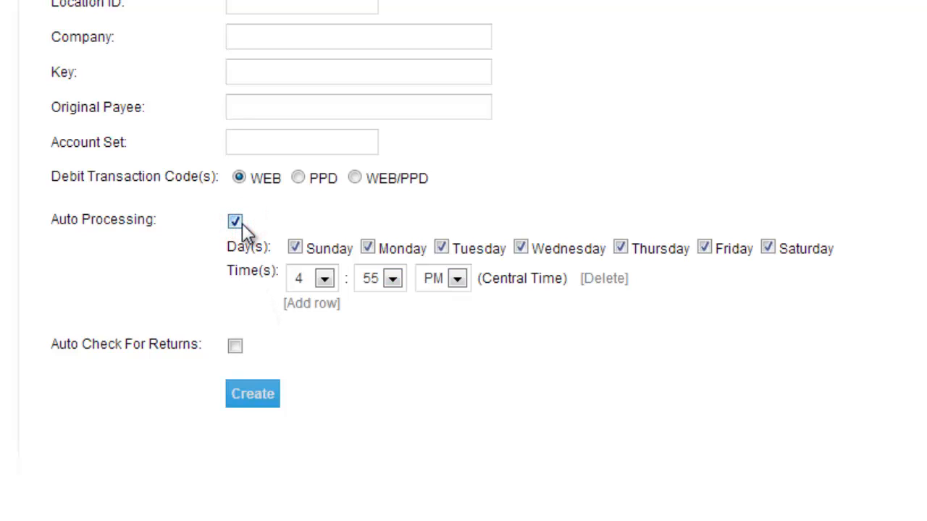
left_click(233, 221)
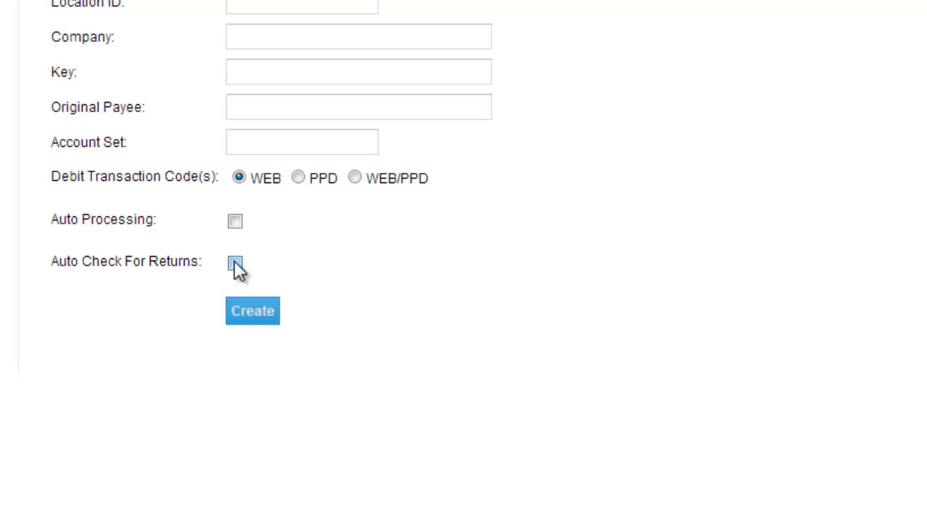
left_click(235, 263)
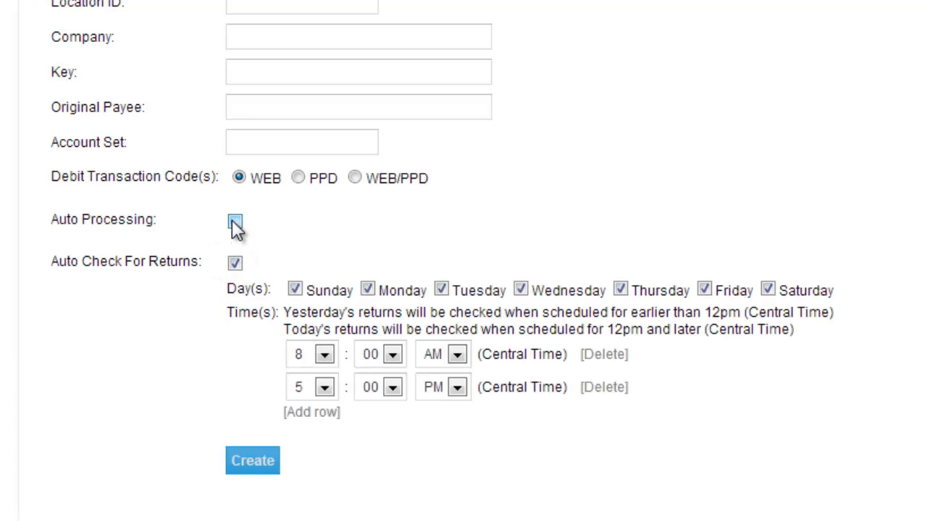
left_click(234, 220)
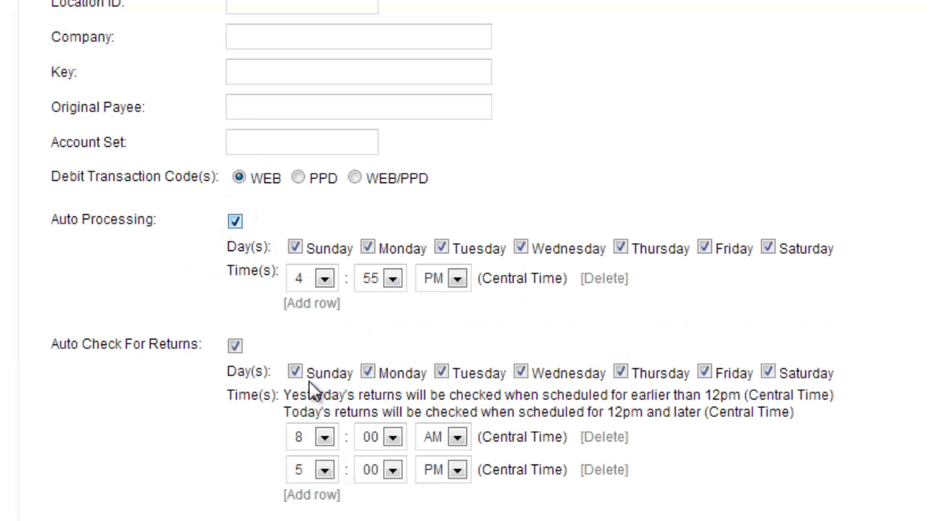
mouse_move(130, 382)
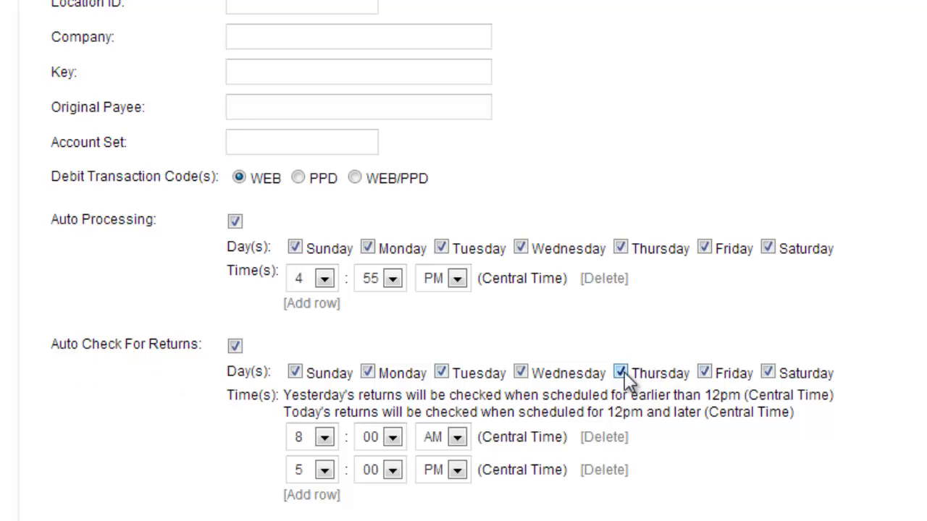
Exclude Thursday and Sunday from the automatic returns check schedule
left_click(619, 372)
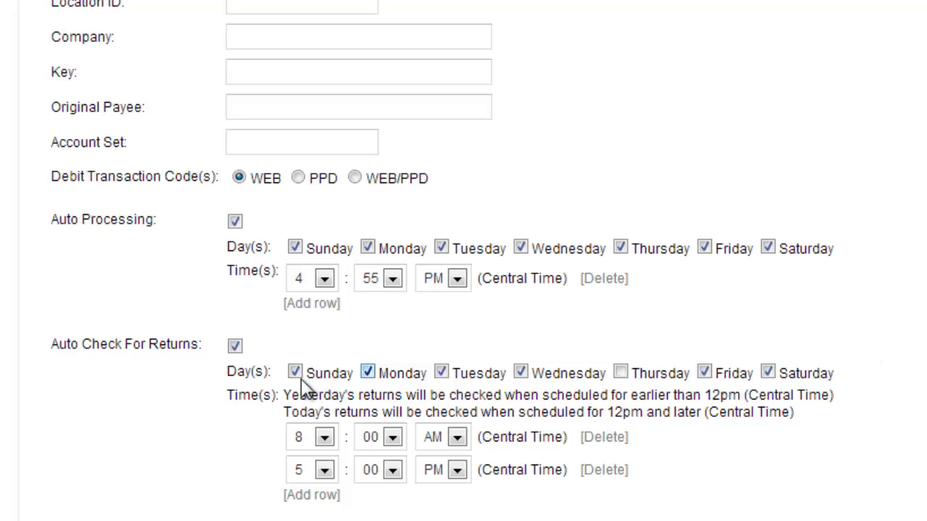
left_click(295, 372)
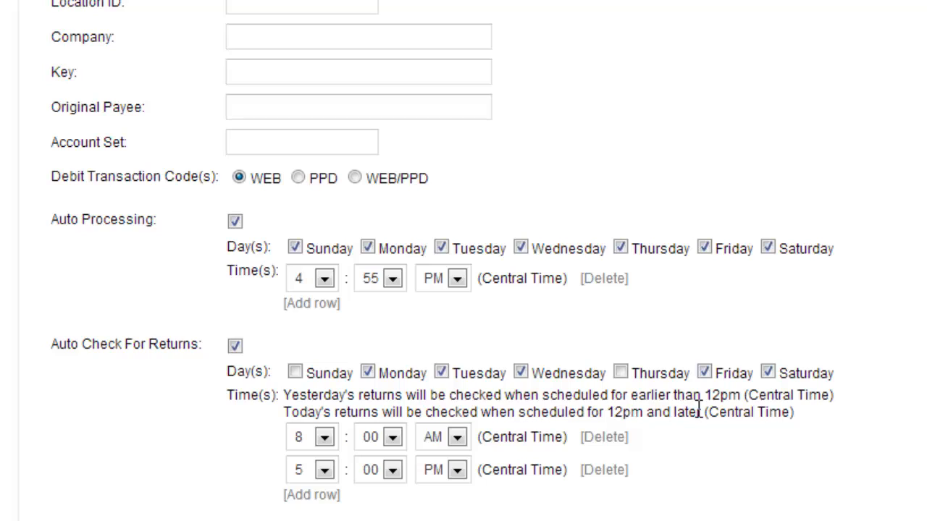
mouse_move(364, 434)
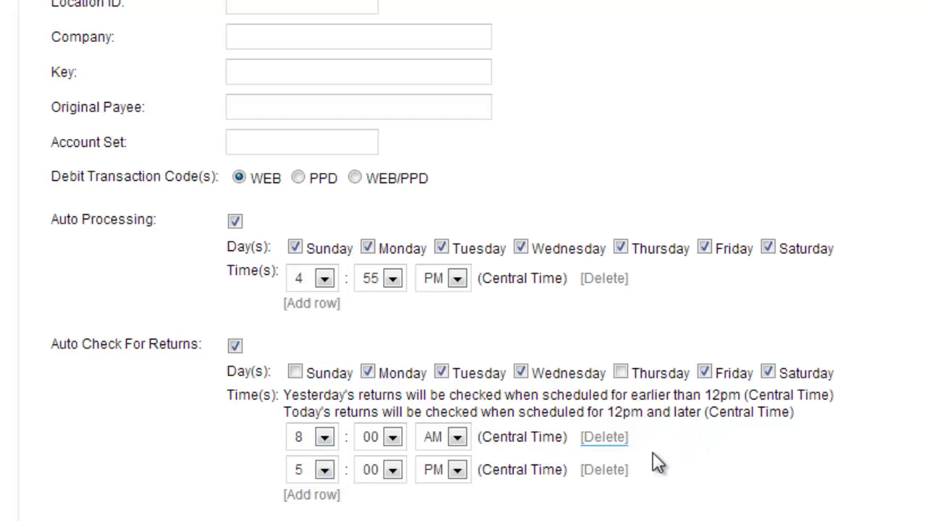
scroll("down", 3)
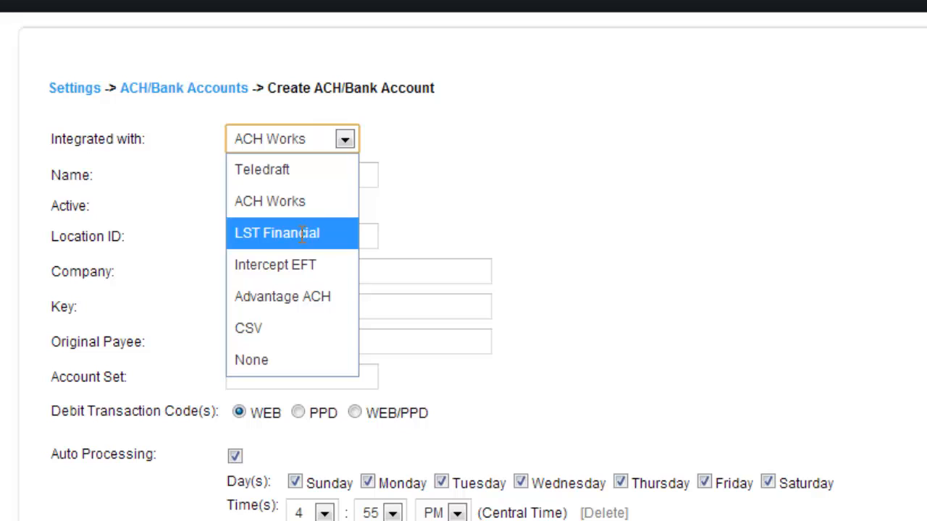
Switch the integration to LST Financial, showing login, password and customer ID fields
left_click(276, 233)
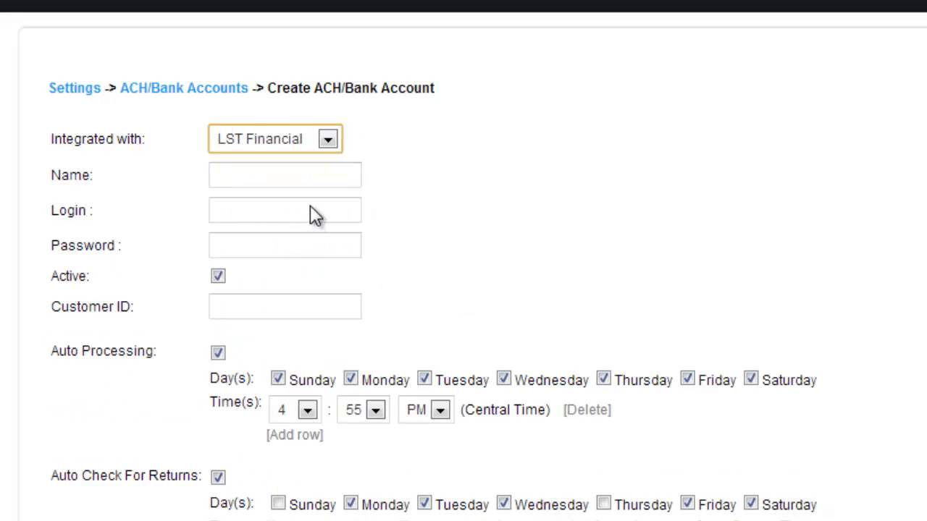
mouse_move(101, 199)
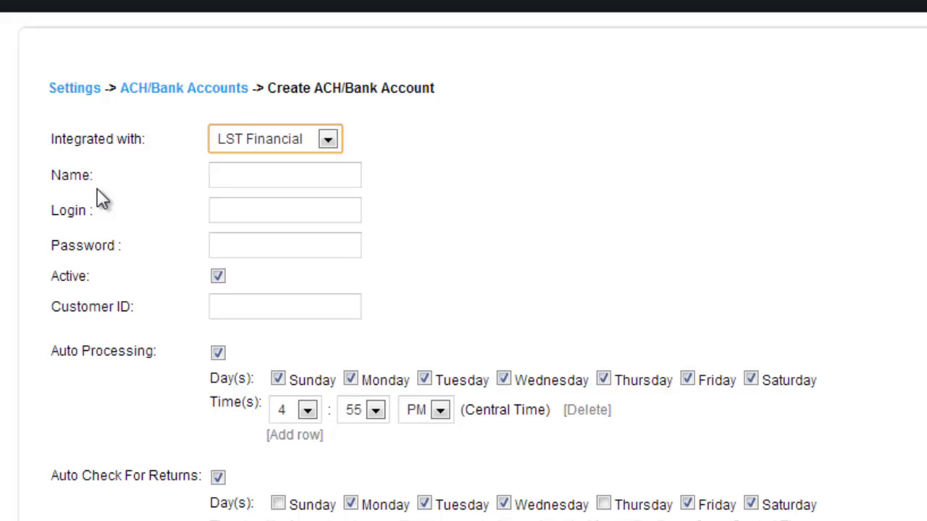
mouse_move(185, 304)
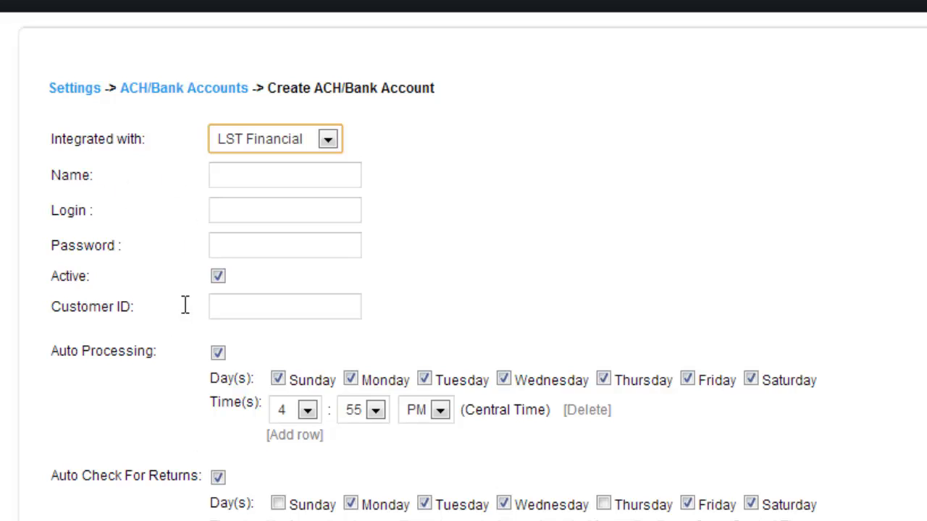
mouse_move(253, 329)
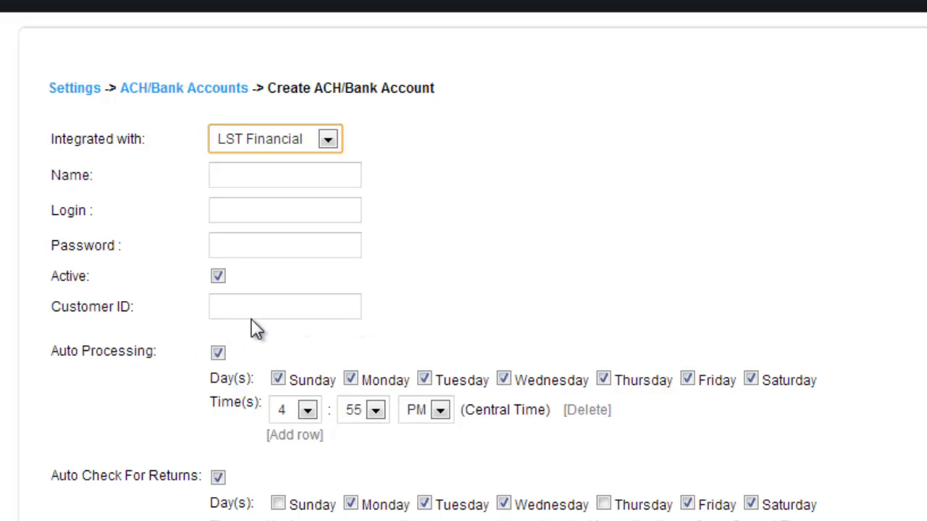
left_click(327, 139)
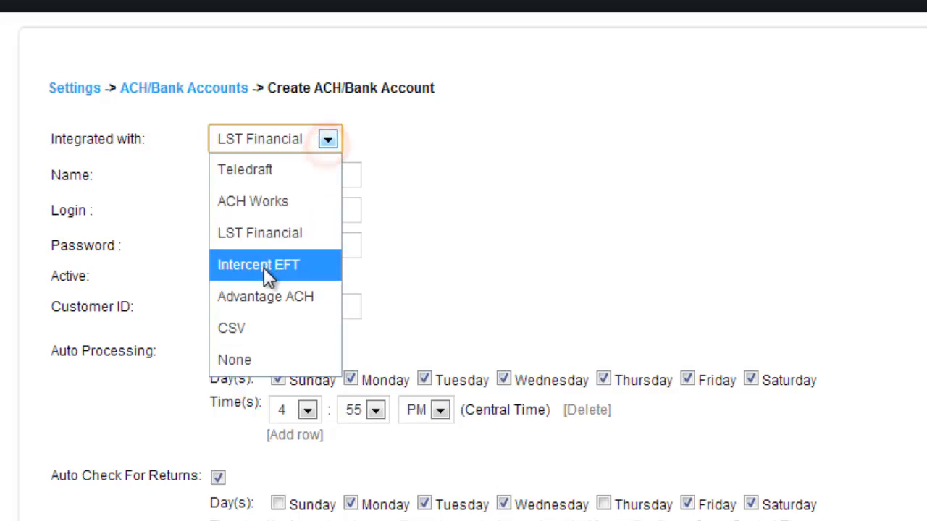
Choose Intercept EFT and review its multifactor data, PIN, company name and tax ID fields
left_click(258, 264)
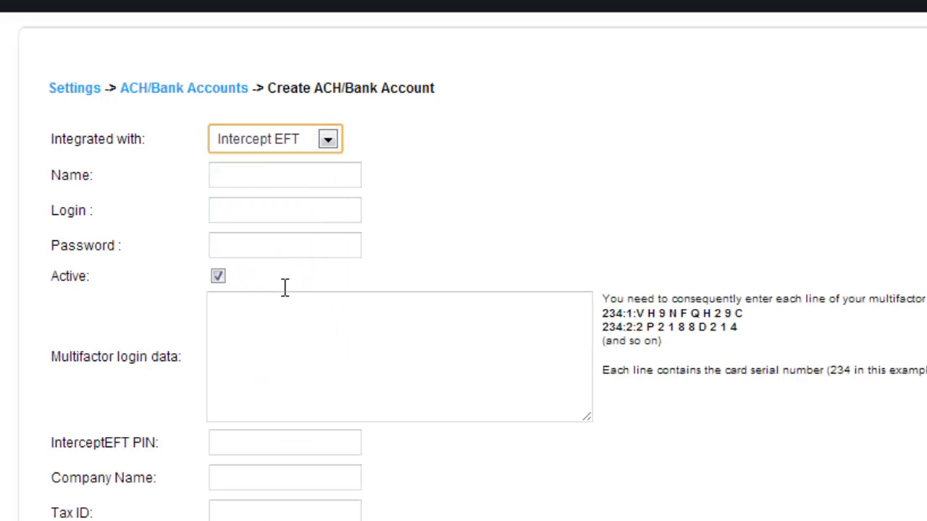
mouse_move(228, 177)
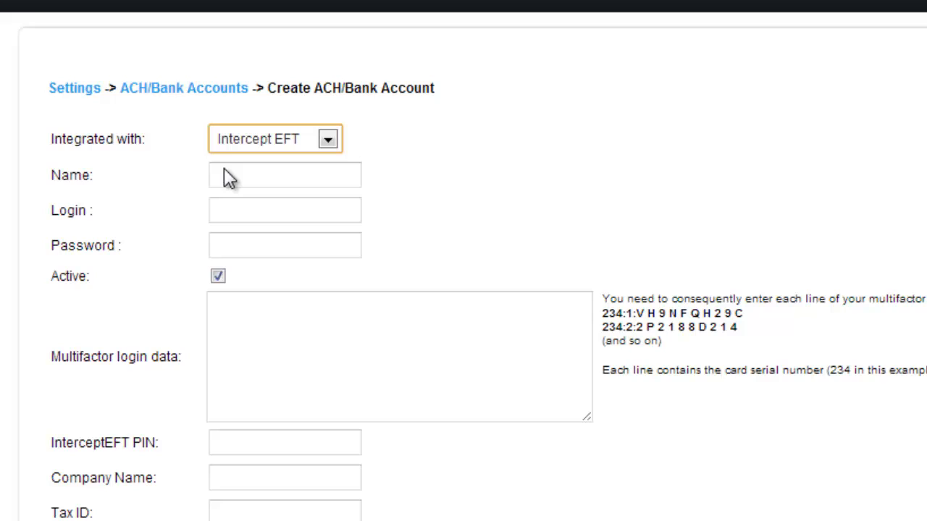
mouse_move(258, 281)
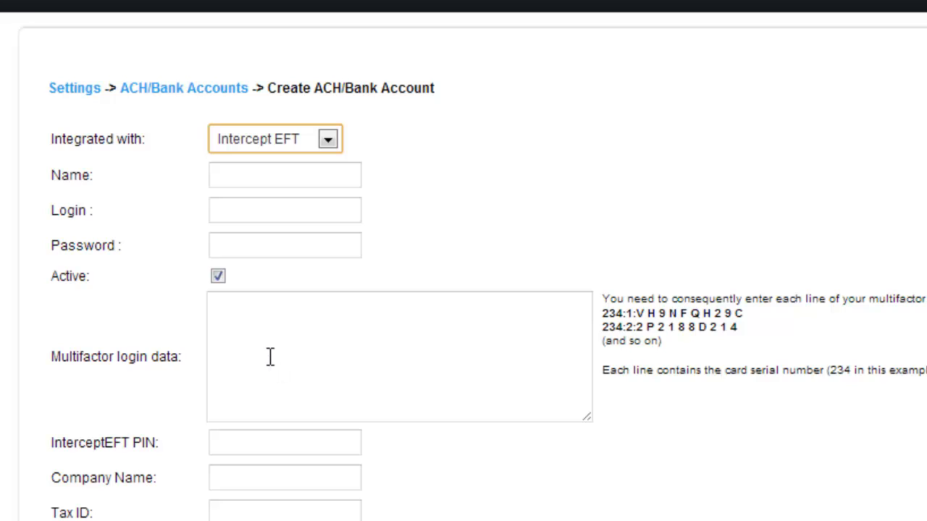
mouse_move(717, 337)
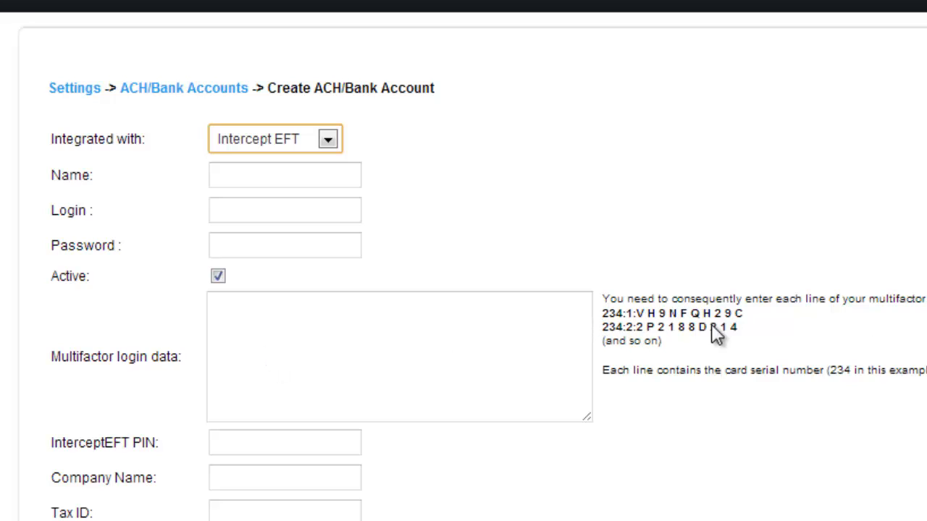
mouse_move(706, 263)
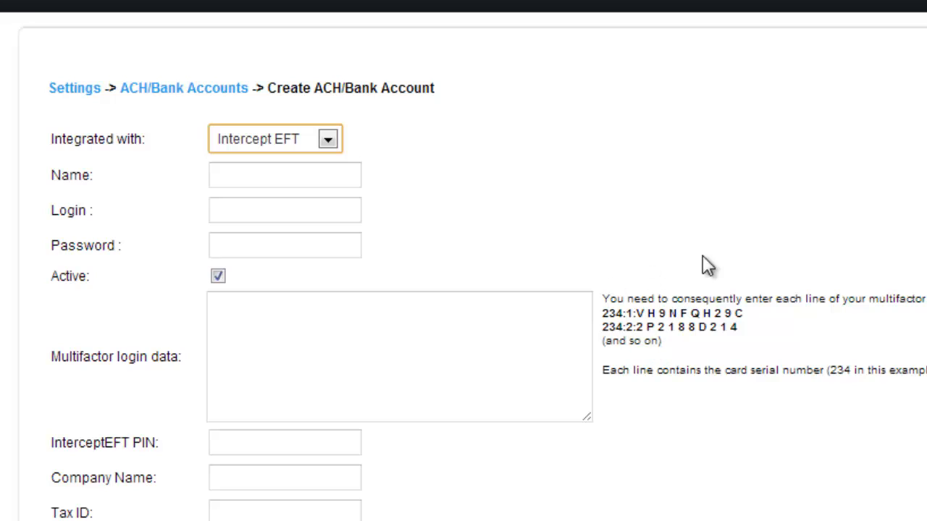
mouse_move(818, 485)
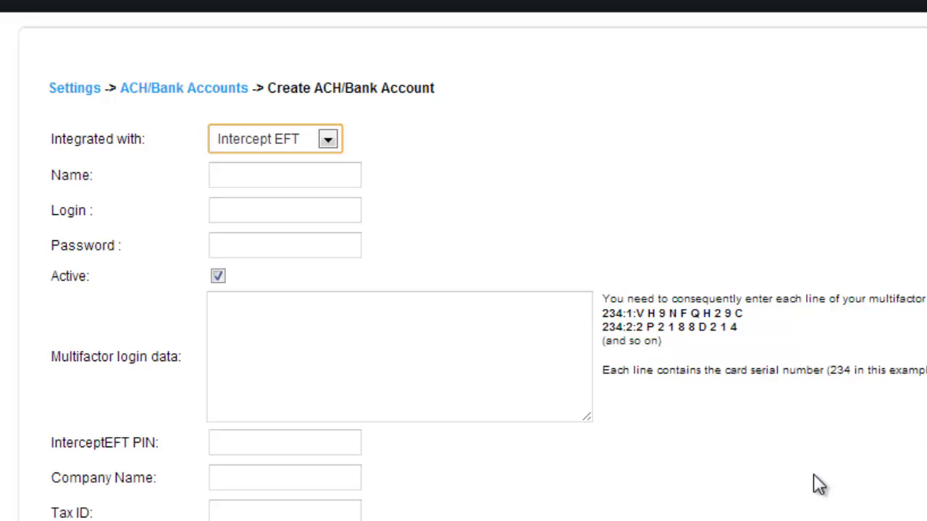
mouse_move(152, 458)
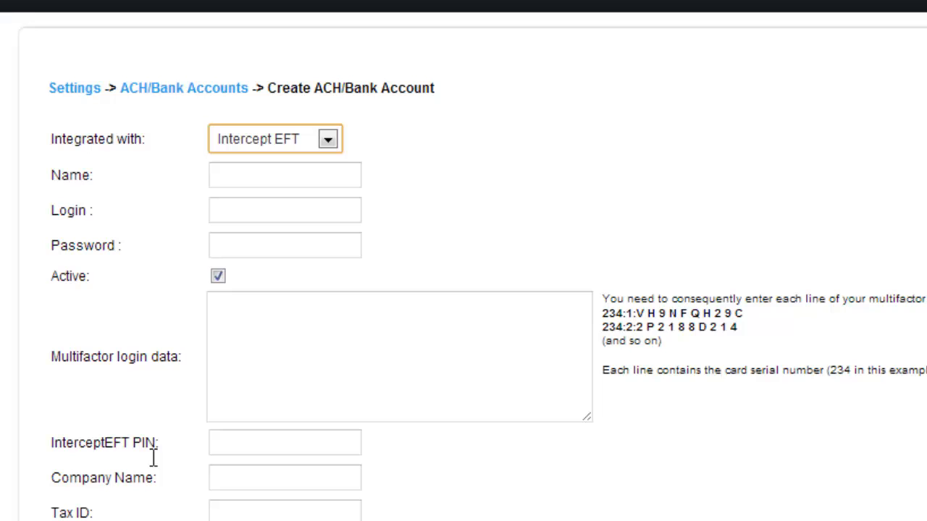
mouse_move(245, 445)
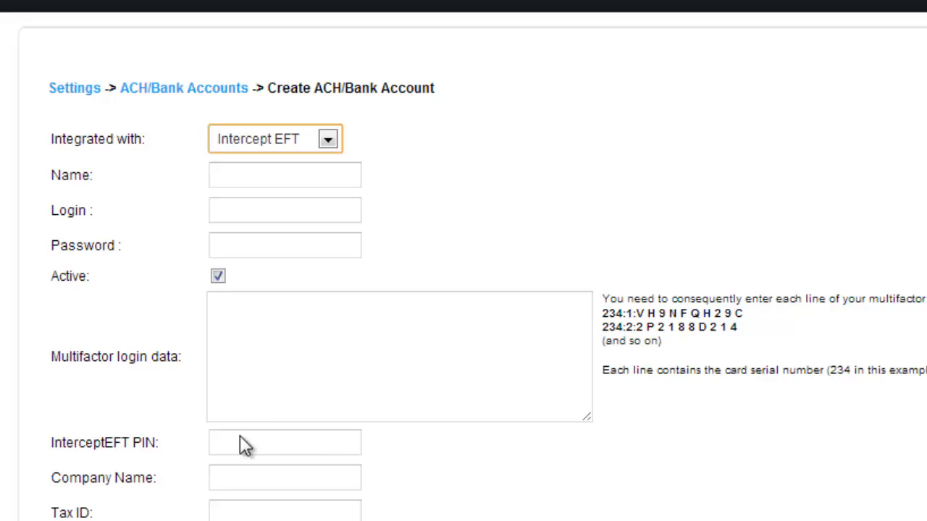
scroll("down", 3)
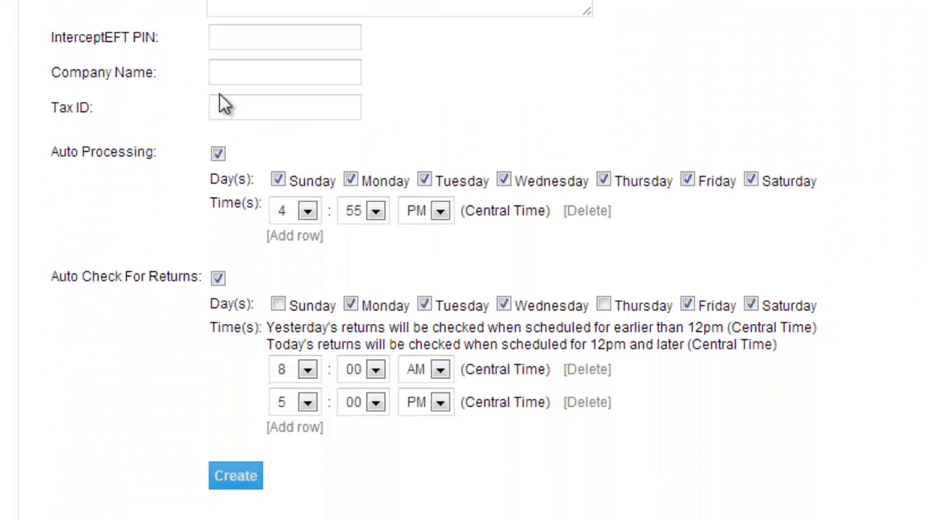
mouse_move(118, 197)
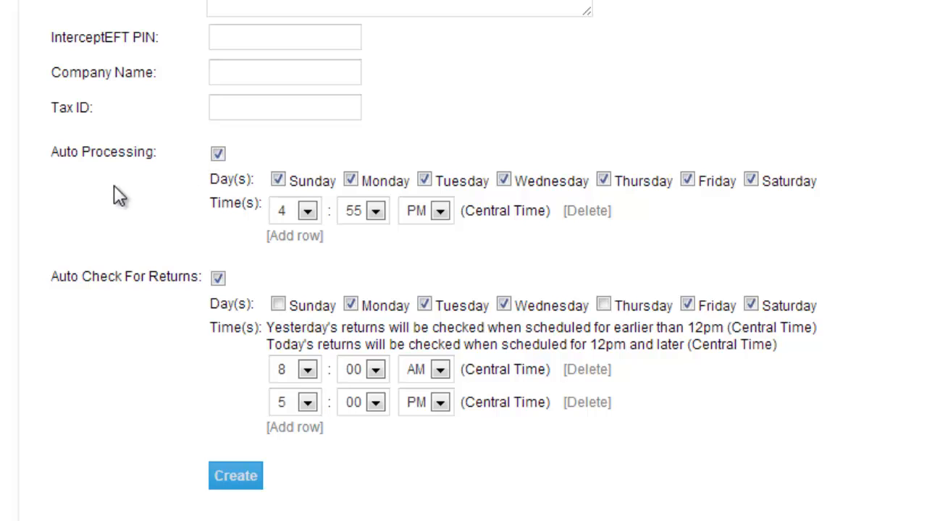
scroll("up", 3)
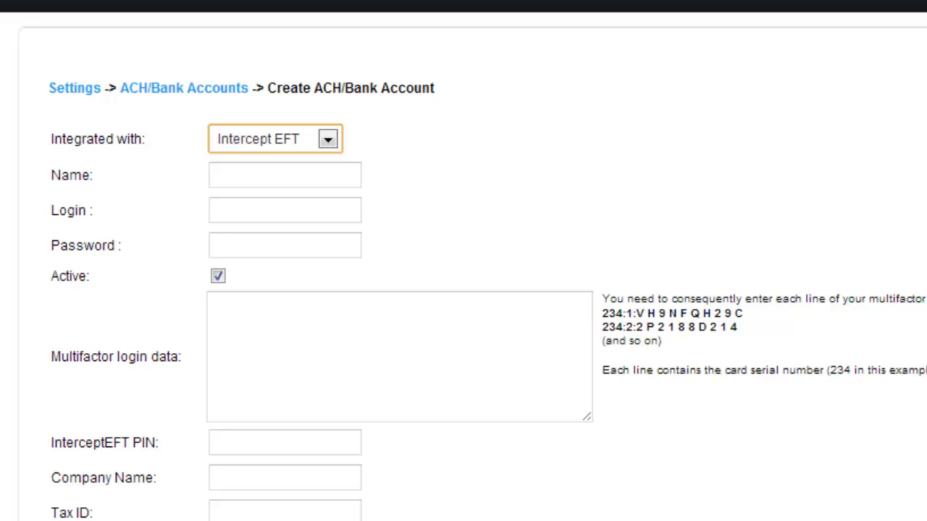
Select Advantage ACH to show Nacha ID, token and FTP login fields
left_click(327, 139)
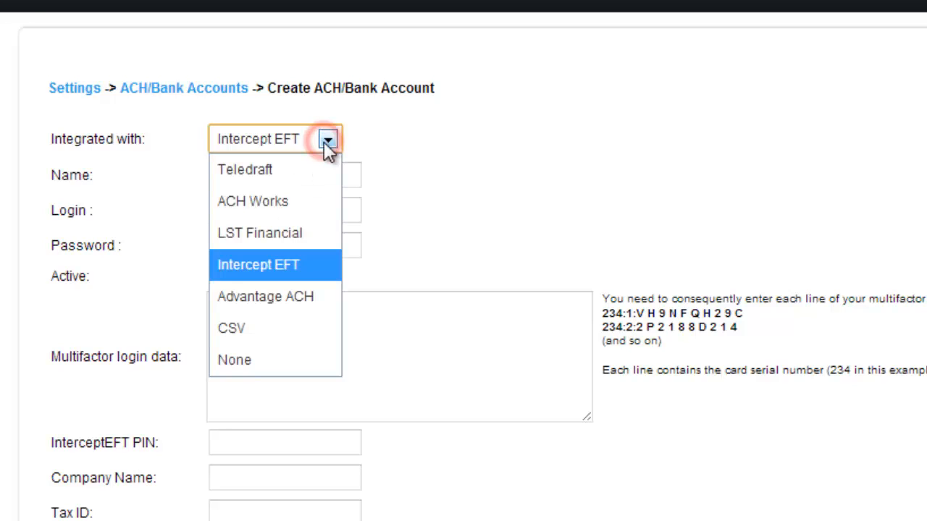
left_click(265, 296)
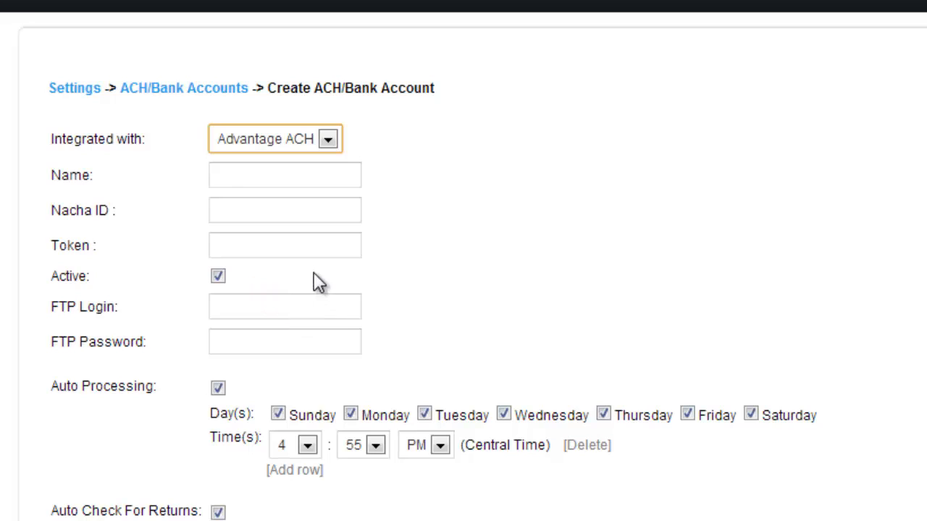
mouse_move(141, 174)
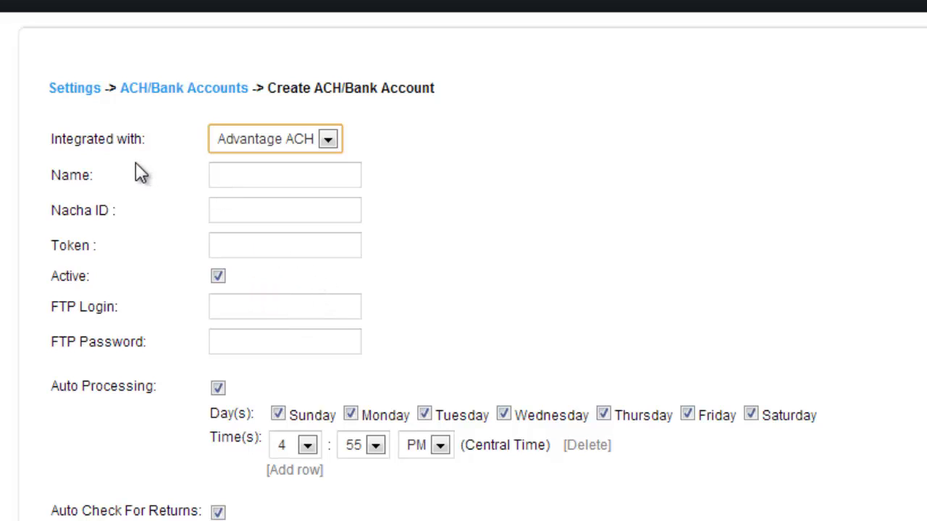
mouse_move(210, 156)
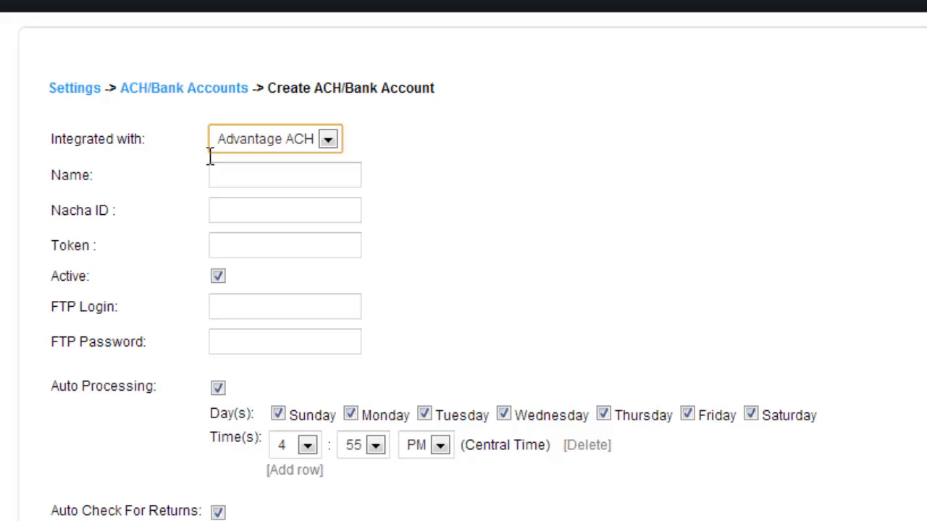
mouse_move(207, 180)
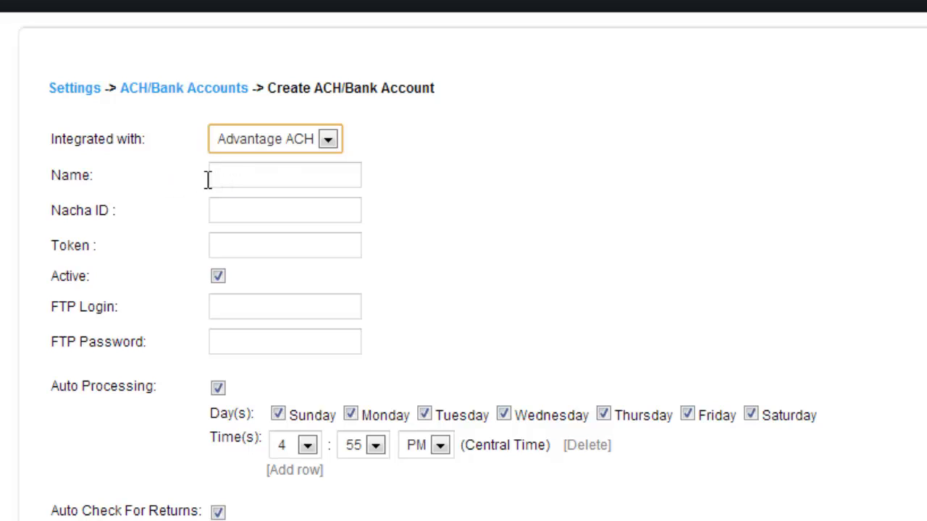
mouse_move(221, 257)
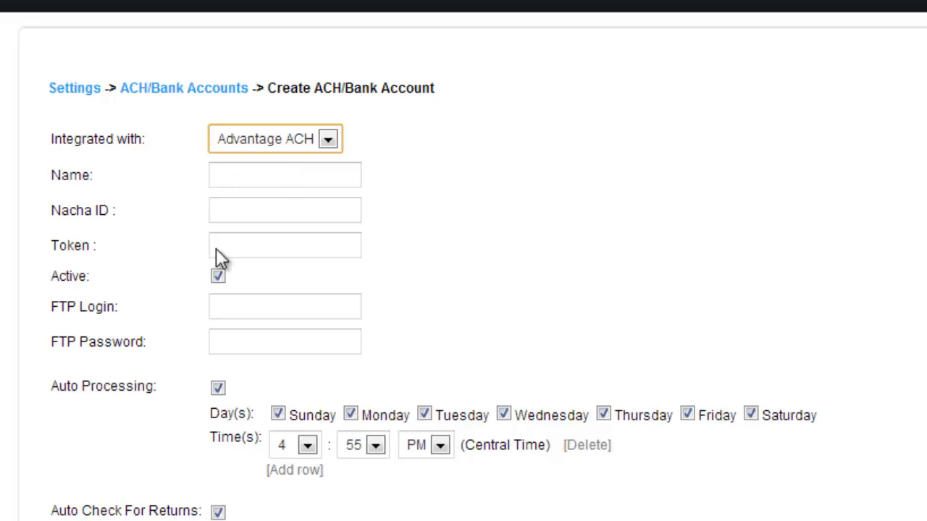
mouse_move(161, 338)
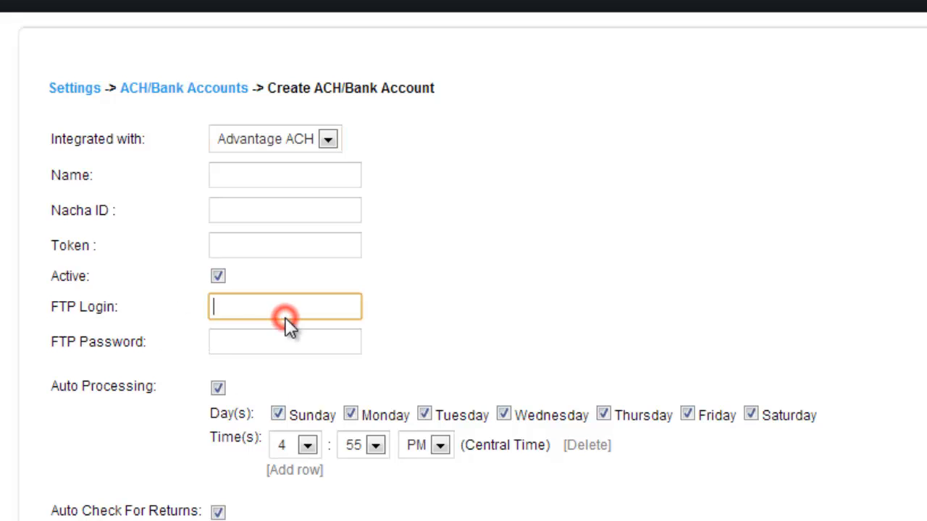
mouse_move(286, 261)
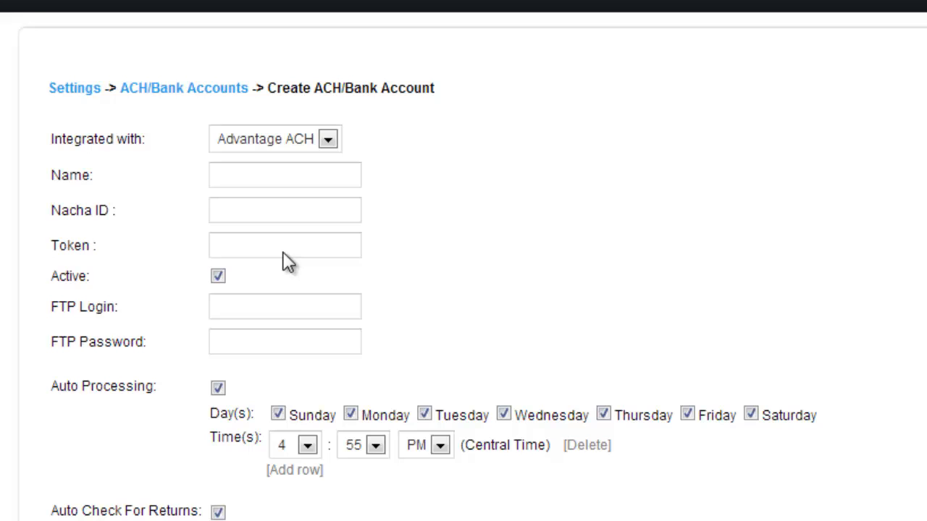
mouse_move(363, 142)
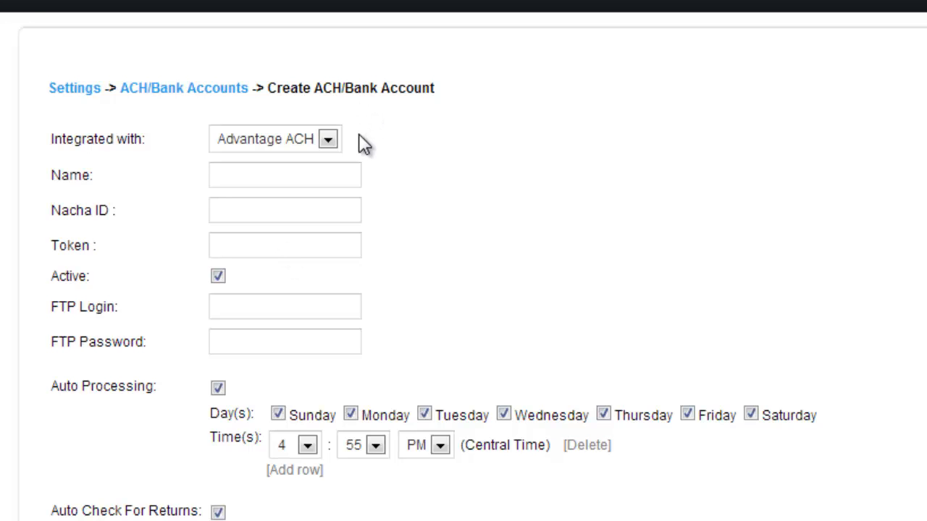
Set the Integrated with option to None instead of CSV
left_click(328, 138)
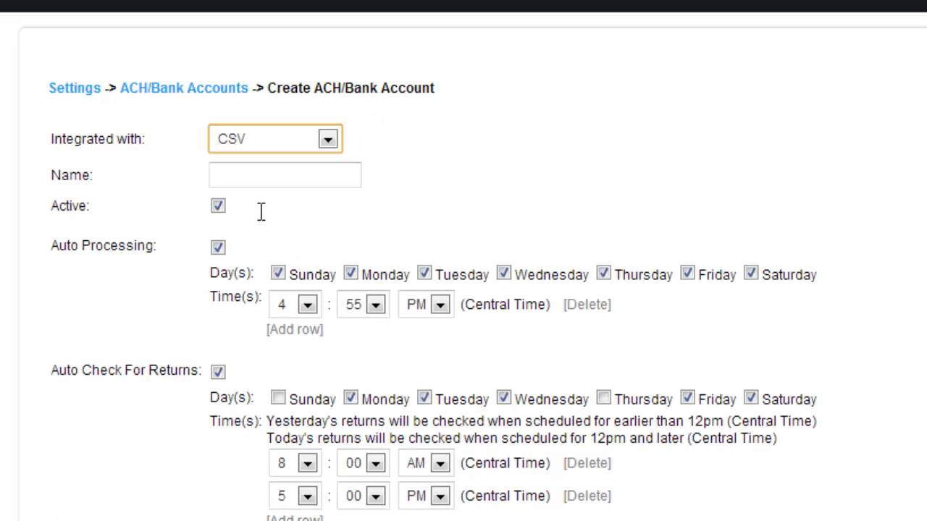
mouse_move(274, 184)
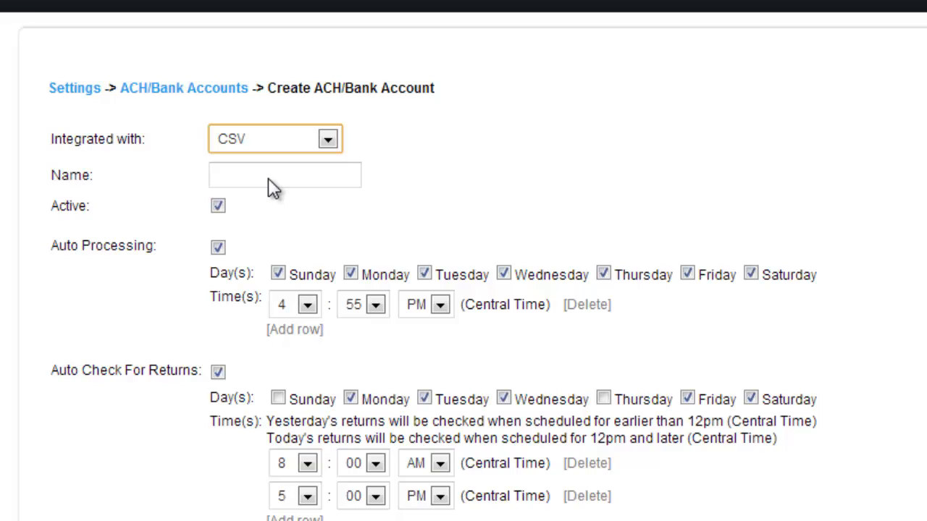
left_click(327, 138)
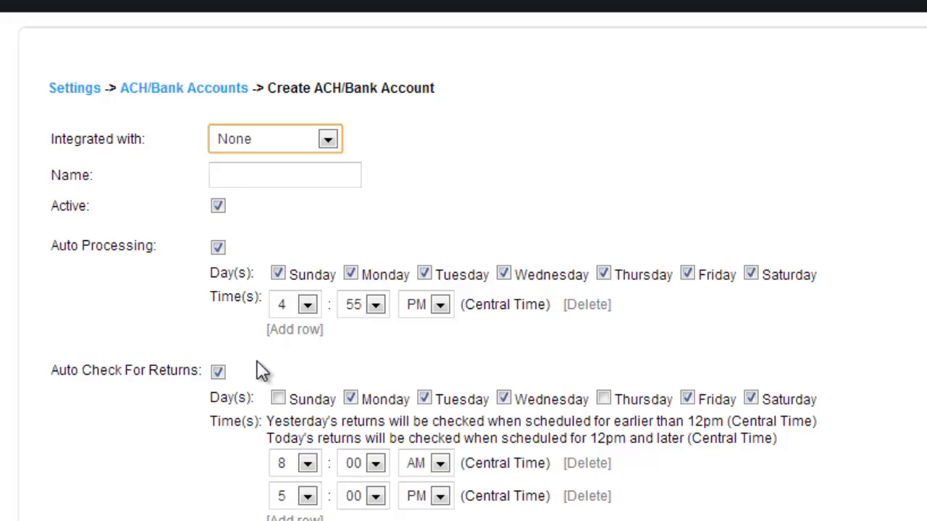
mouse_move(258, 357)
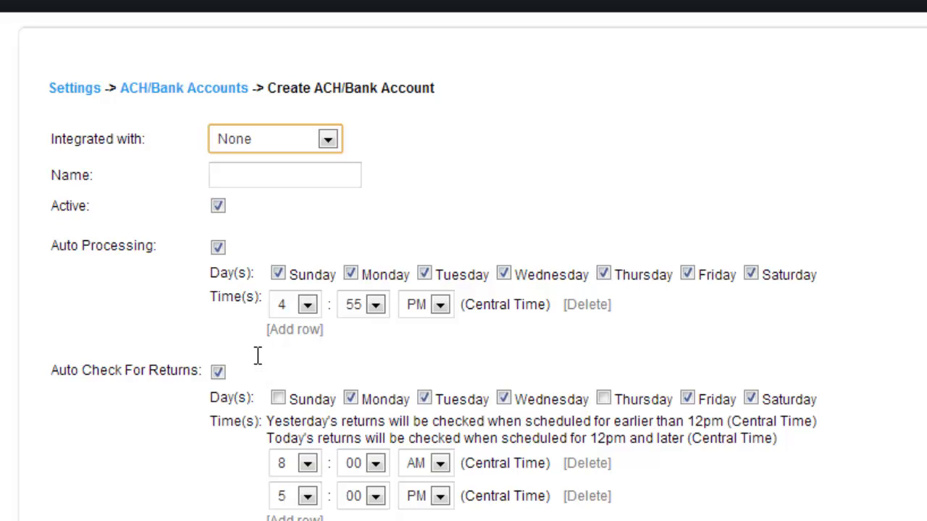
mouse_move(318, 167)
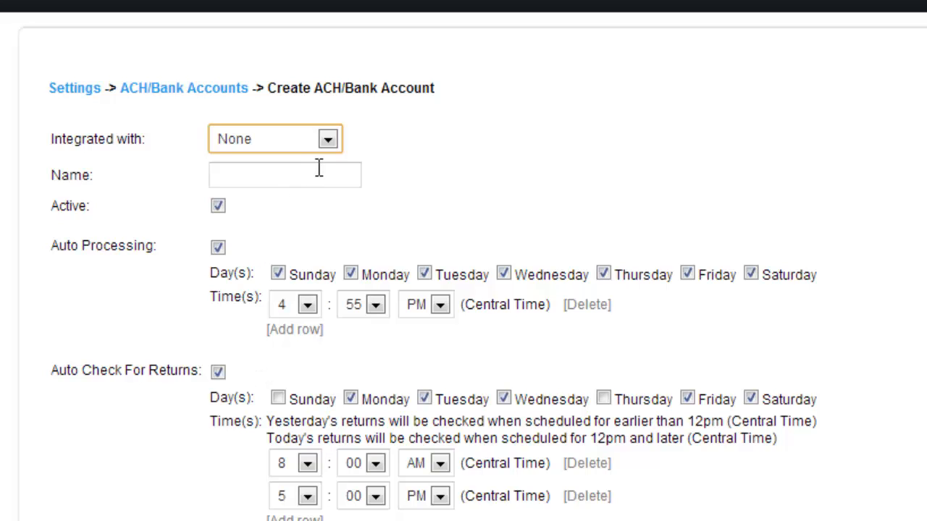
mouse_move(309, 173)
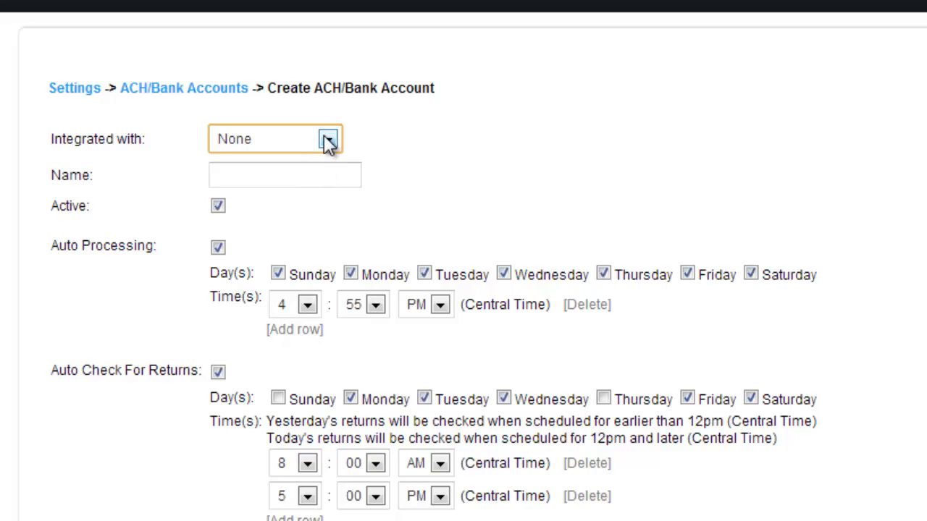
mouse_move(329, 148)
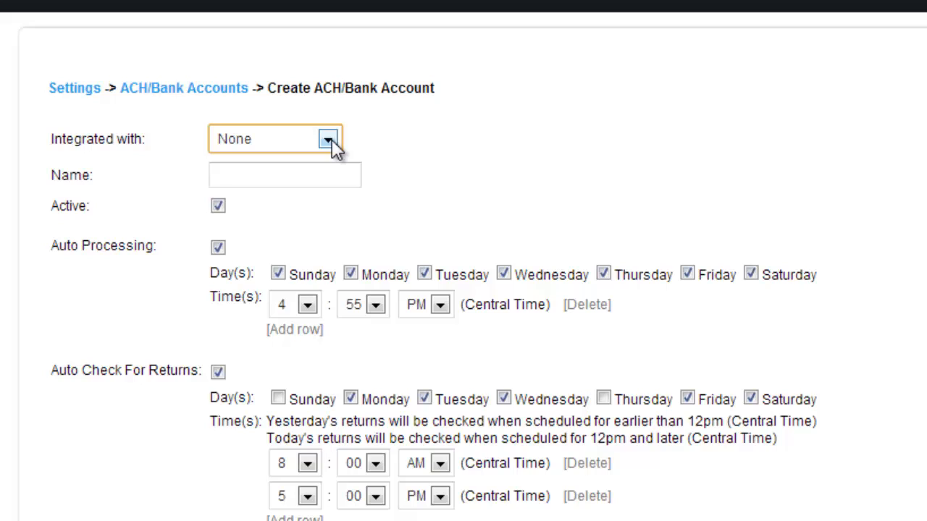
left_click(327, 139)
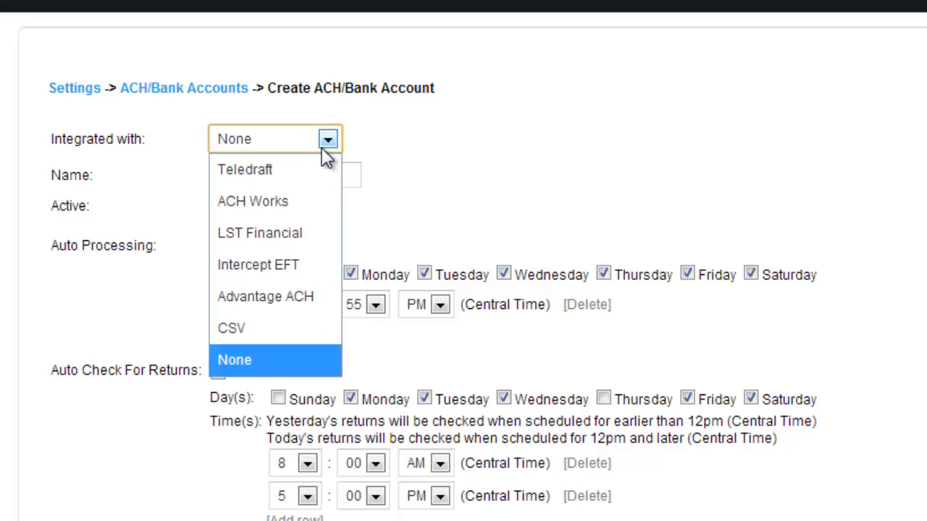
mouse_move(275, 202)
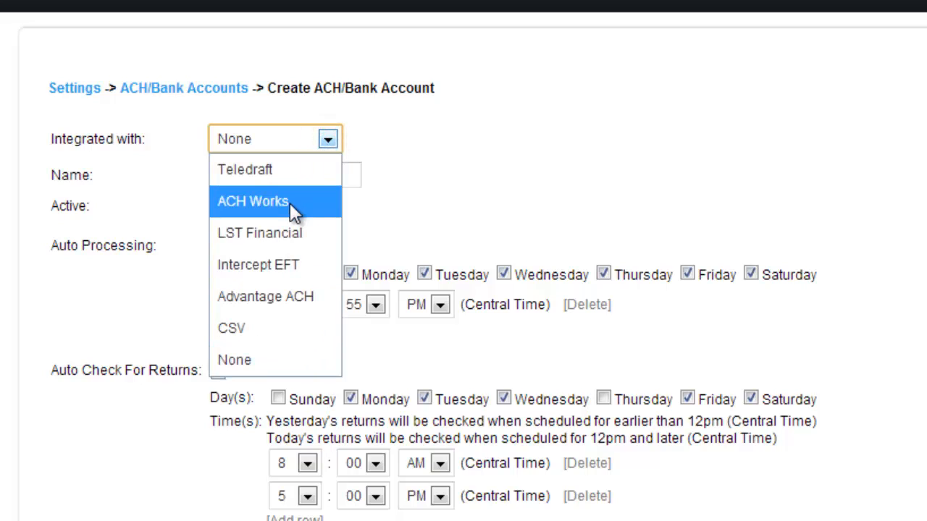
mouse_move(275, 169)
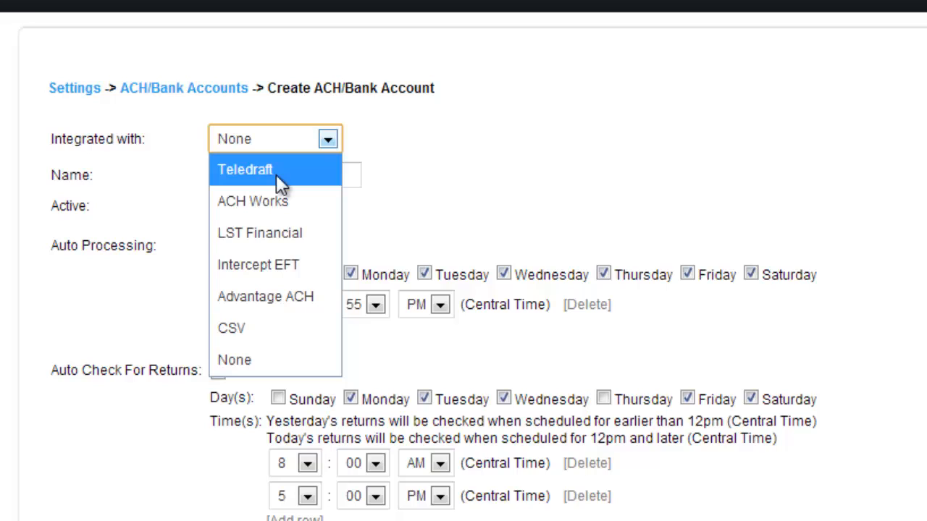
mouse_move(511, 149)
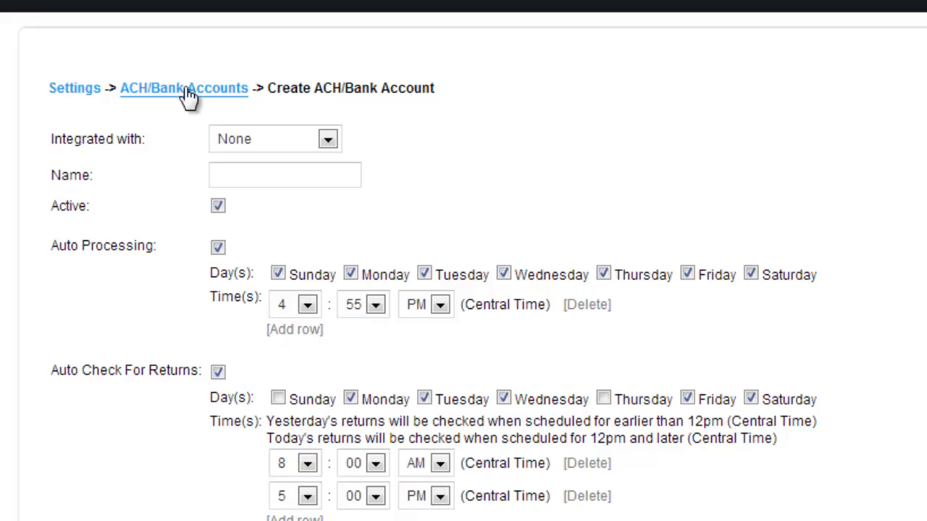
mouse_move(185, 101)
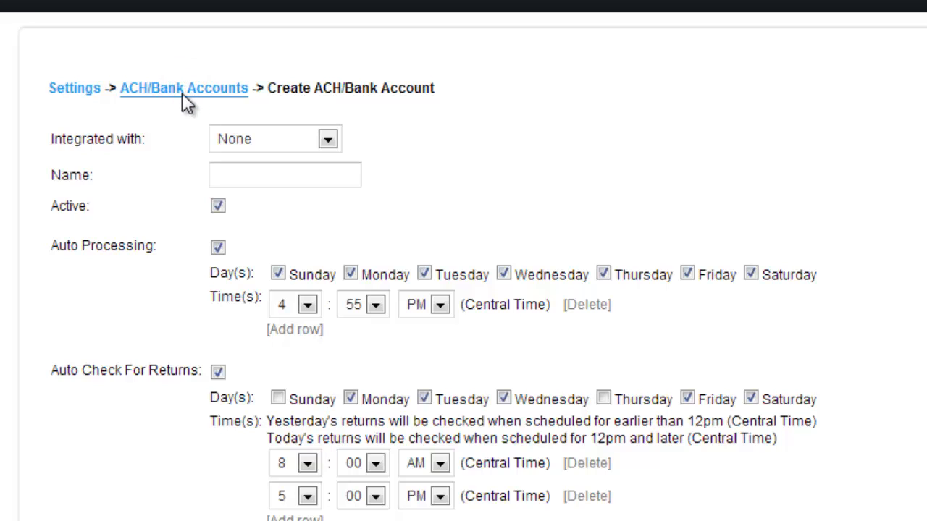
Return to the ACH/Bank Accounts list via the breadcrumb and scroll to the top
left_click(183, 88)
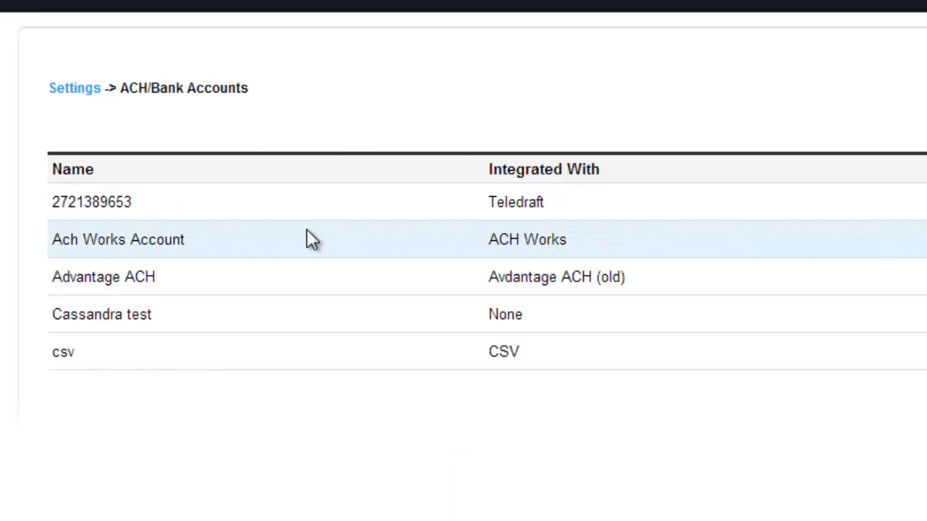
mouse_move(860, 205)
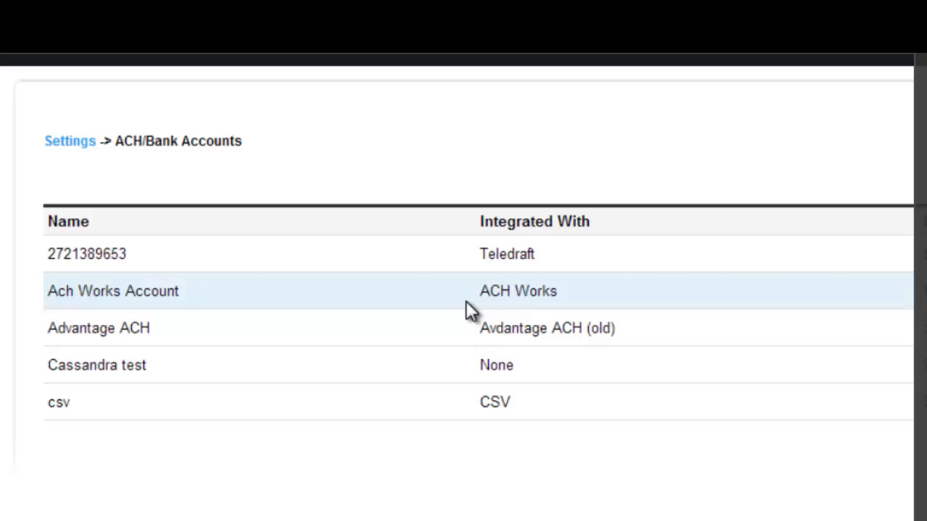
scroll("up", 3)
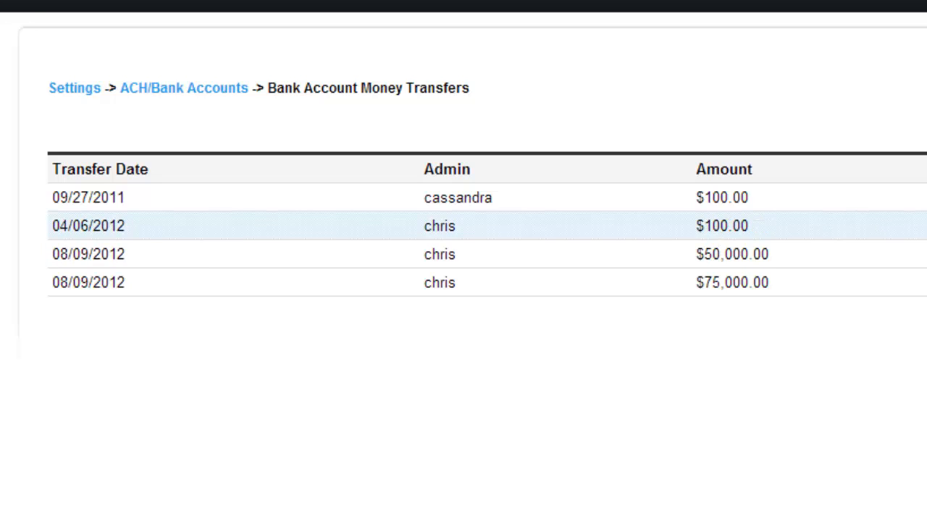
mouse_move(624, 359)
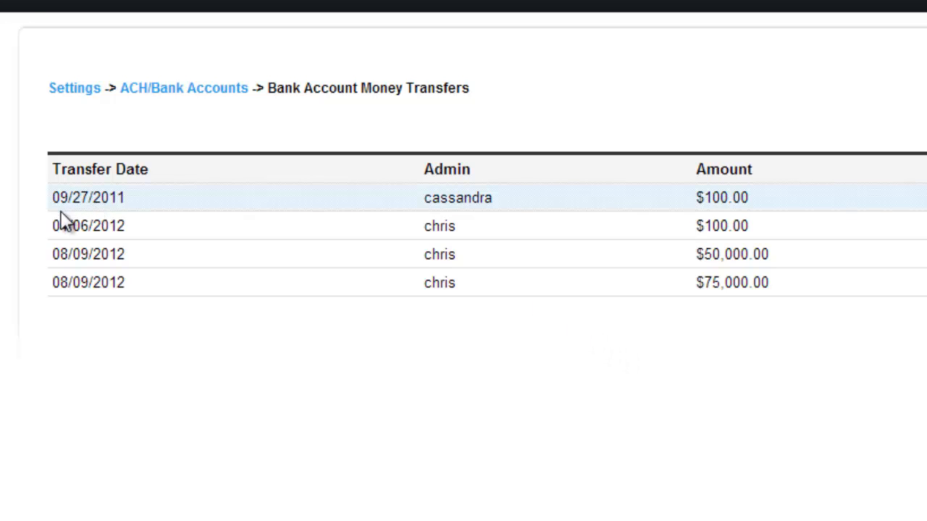
mouse_move(465, 219)
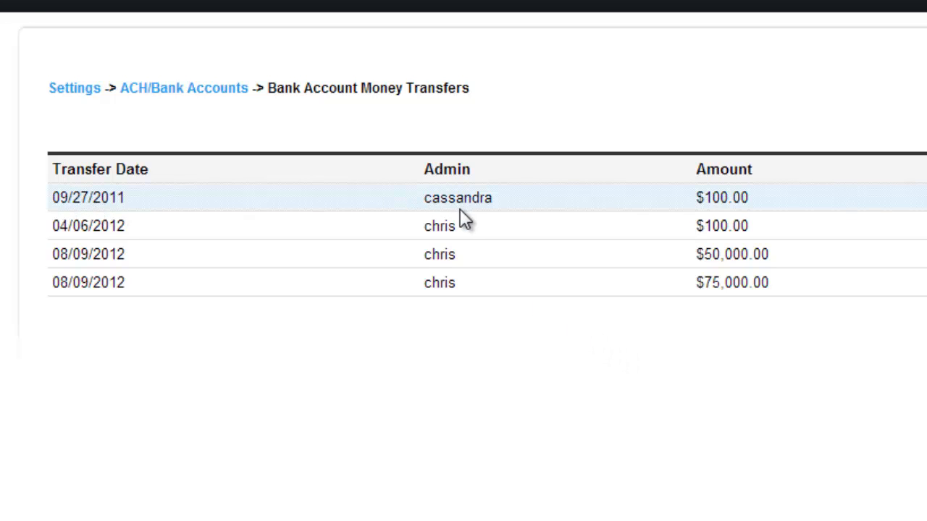
mouse_move(469, 217)
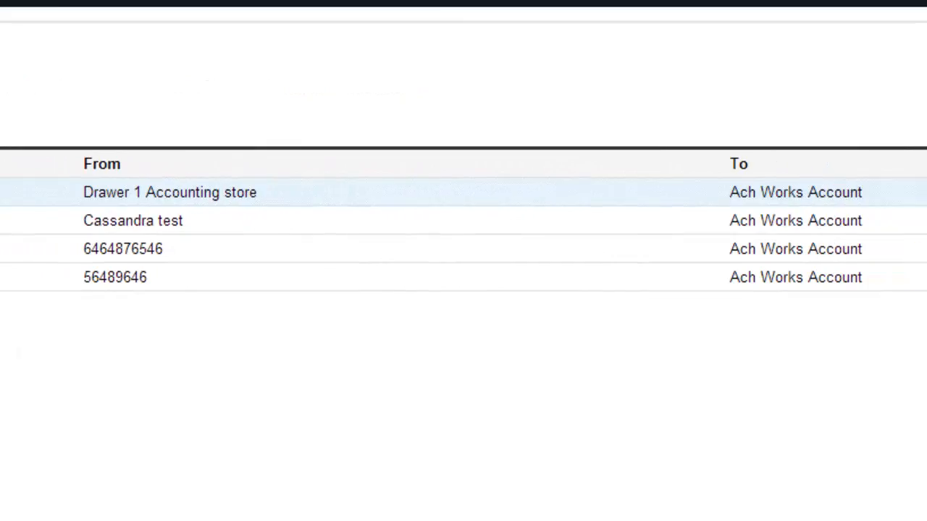
mouse_move(212, 206)
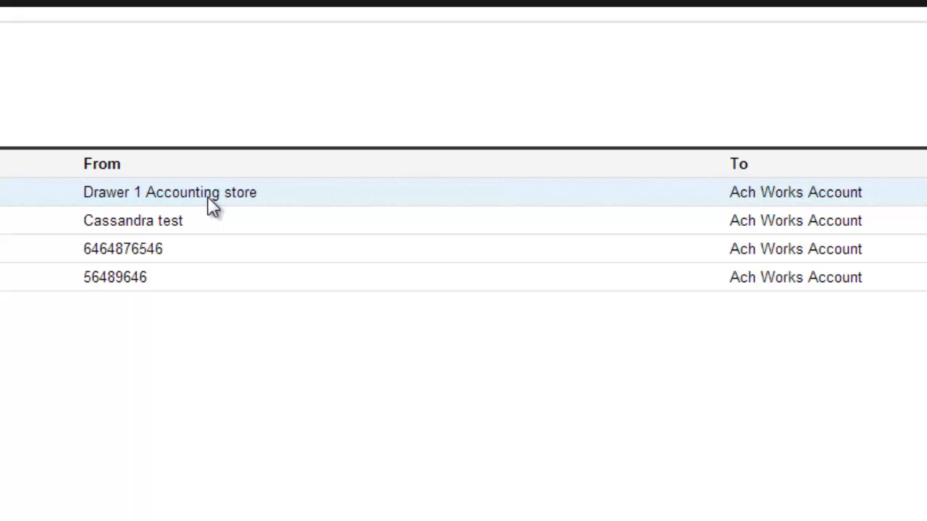
mouse_move(858, 189)
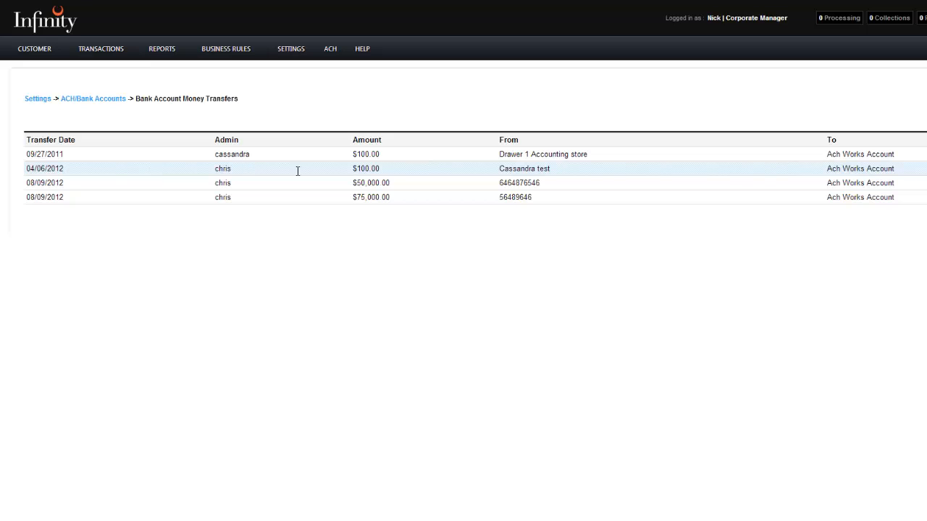
mouse_move(357, 177)
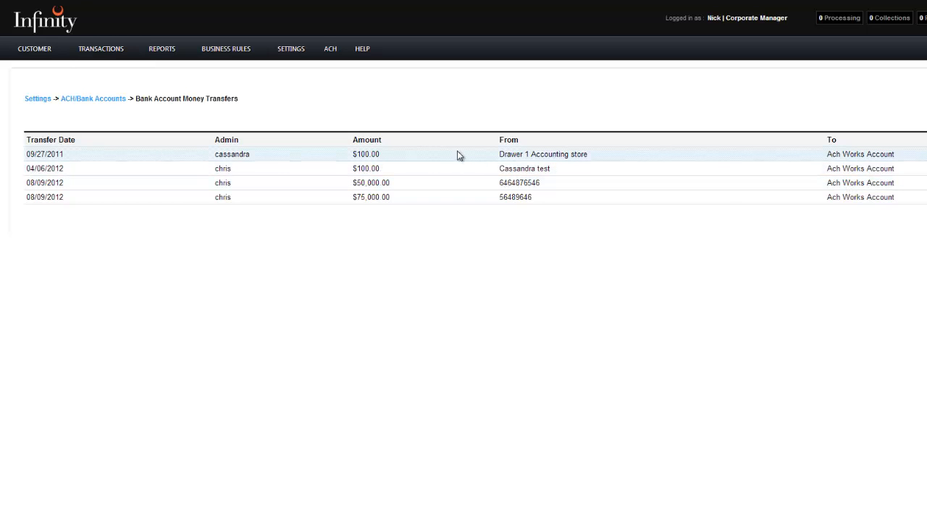
mouse_move(4, 269)
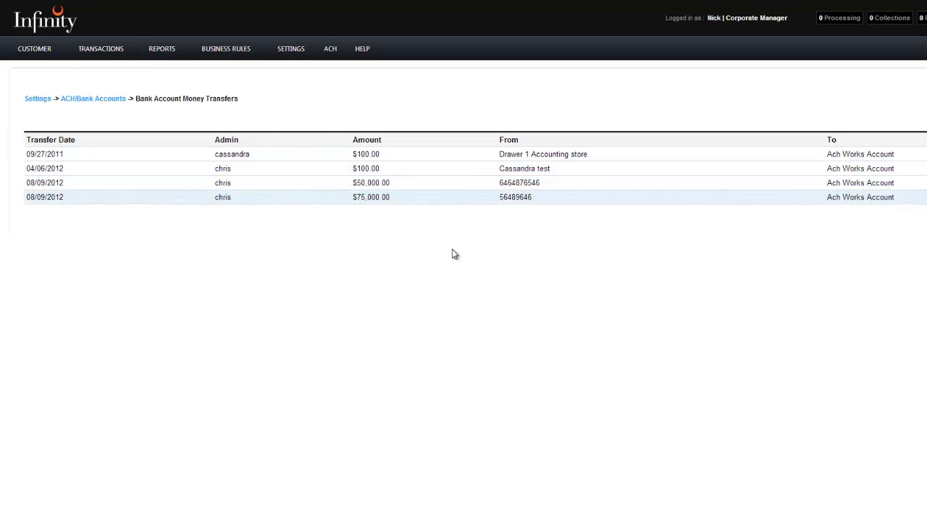
mouse_move(472, 249)
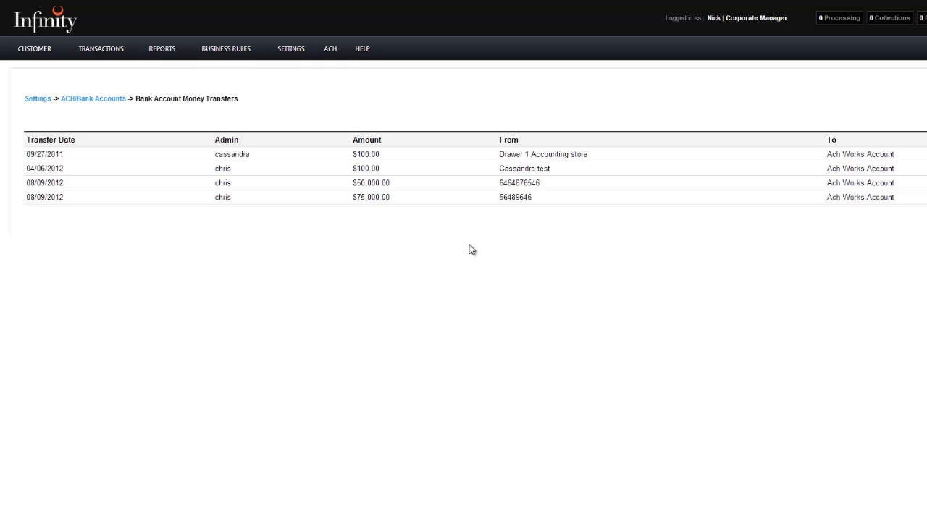
mouse_move(433, 253)
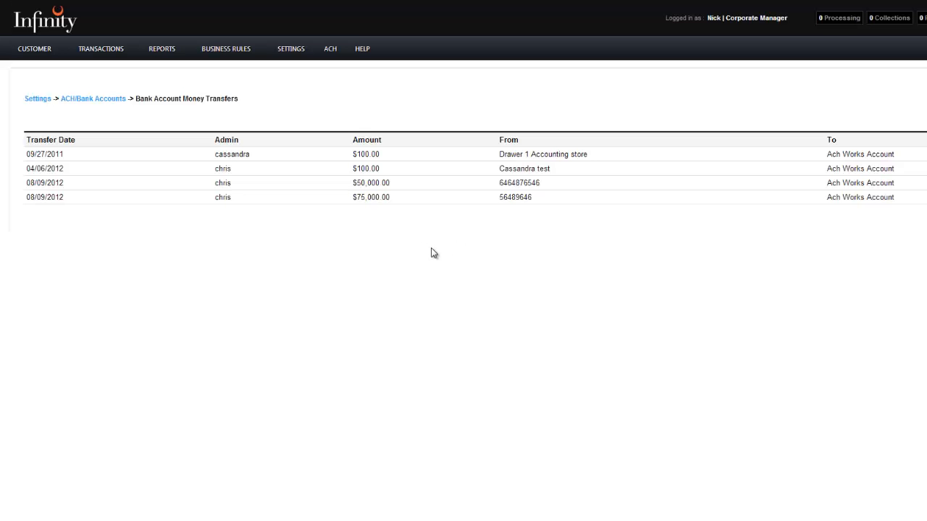
mouse_move(684, 202)
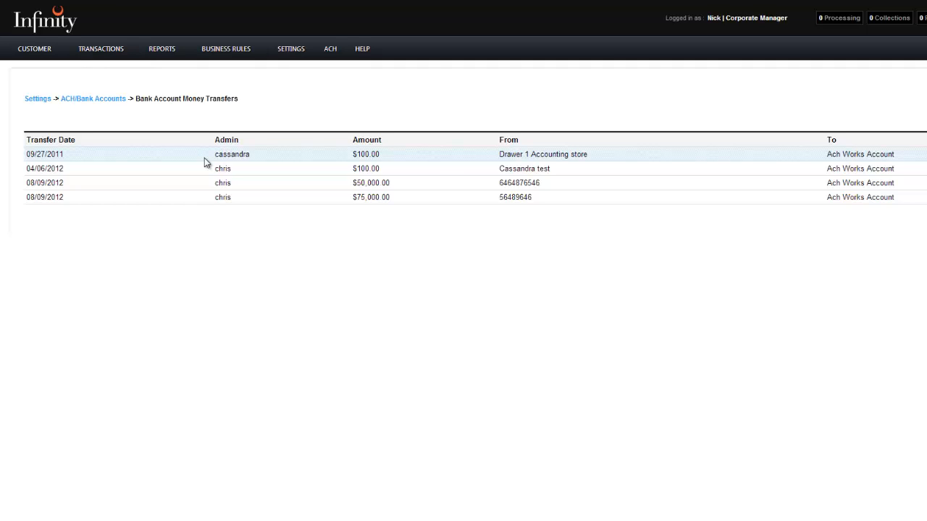
mouse_move(629, 315)
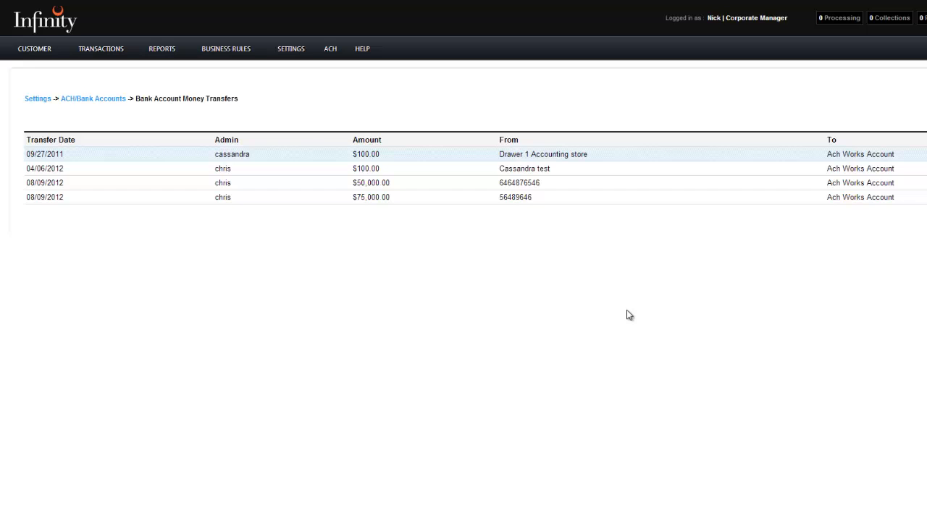